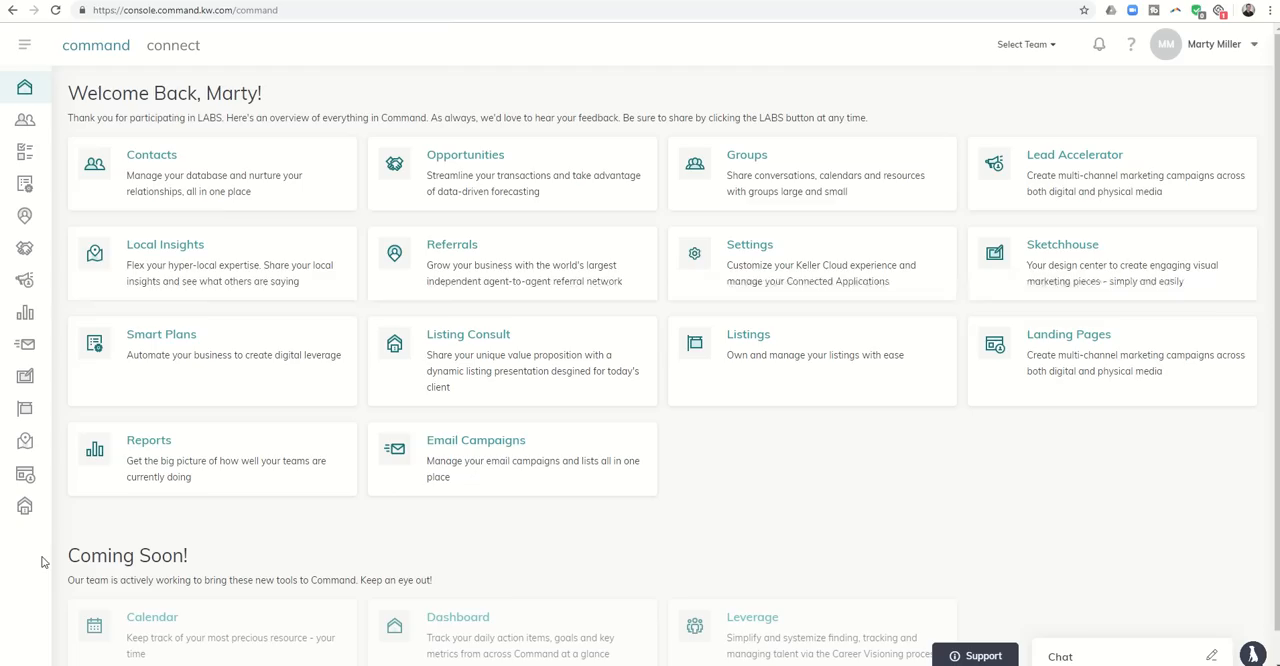
mouse_move(644, 508)
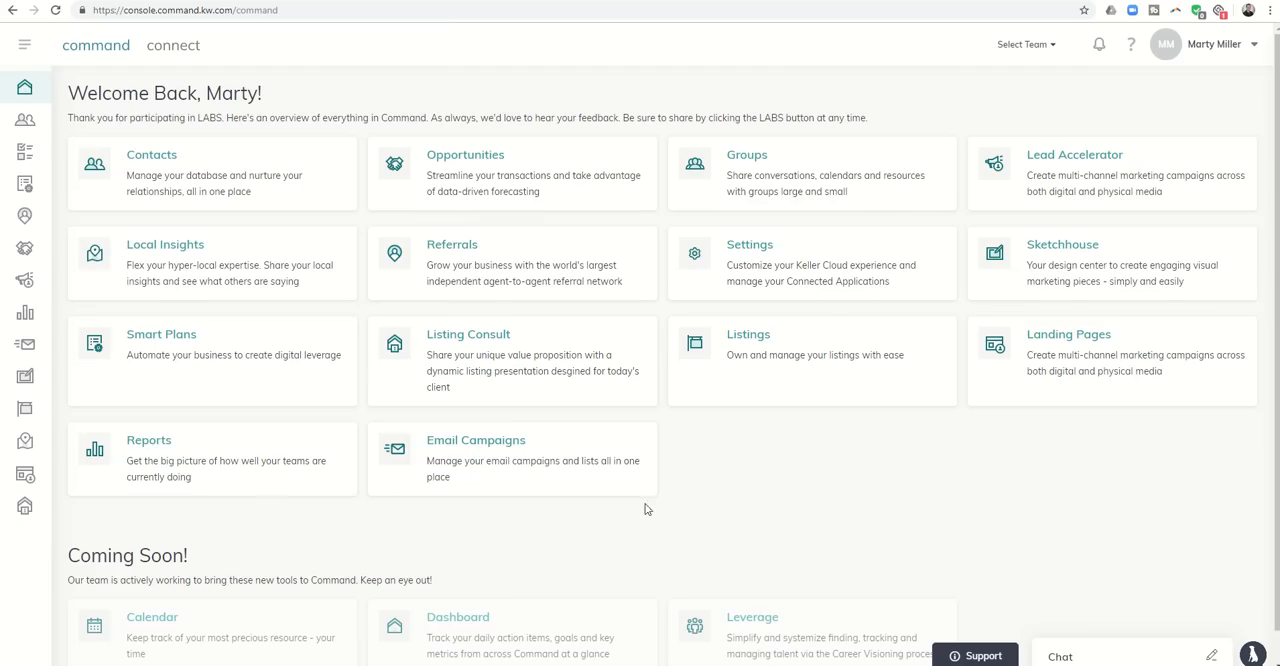
mouse_move(826, 516)
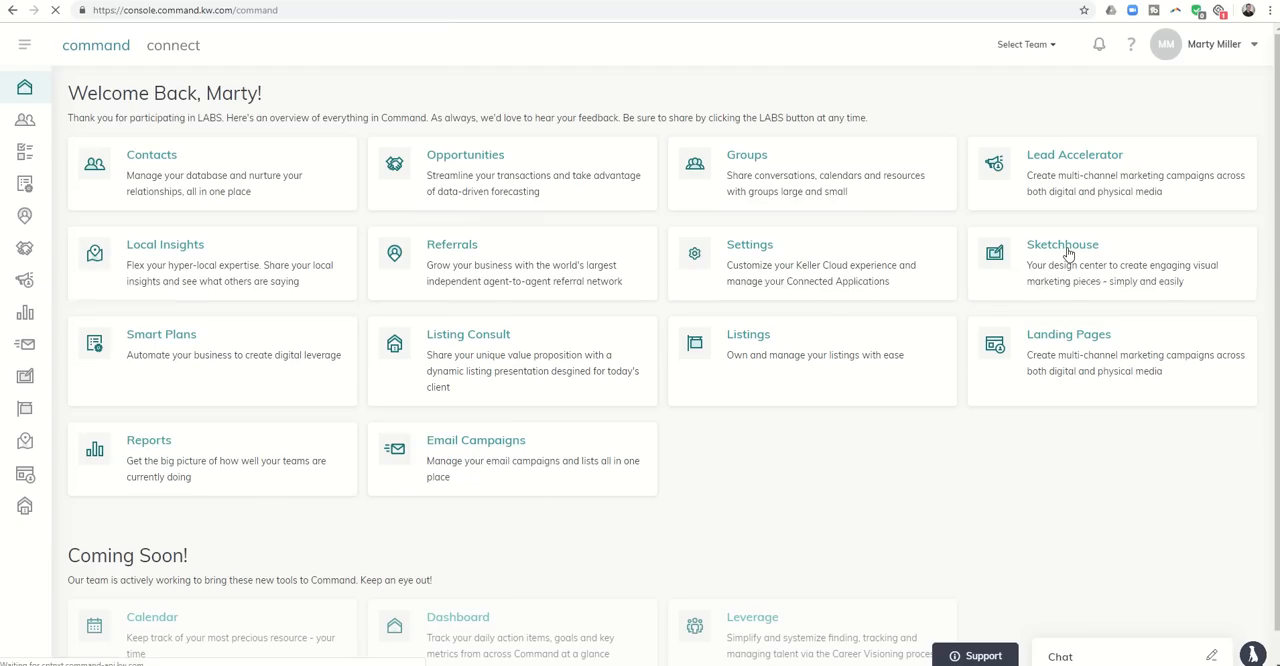
Open the Sketchhouse design center from the Command dashboard.
click(1062, 244)
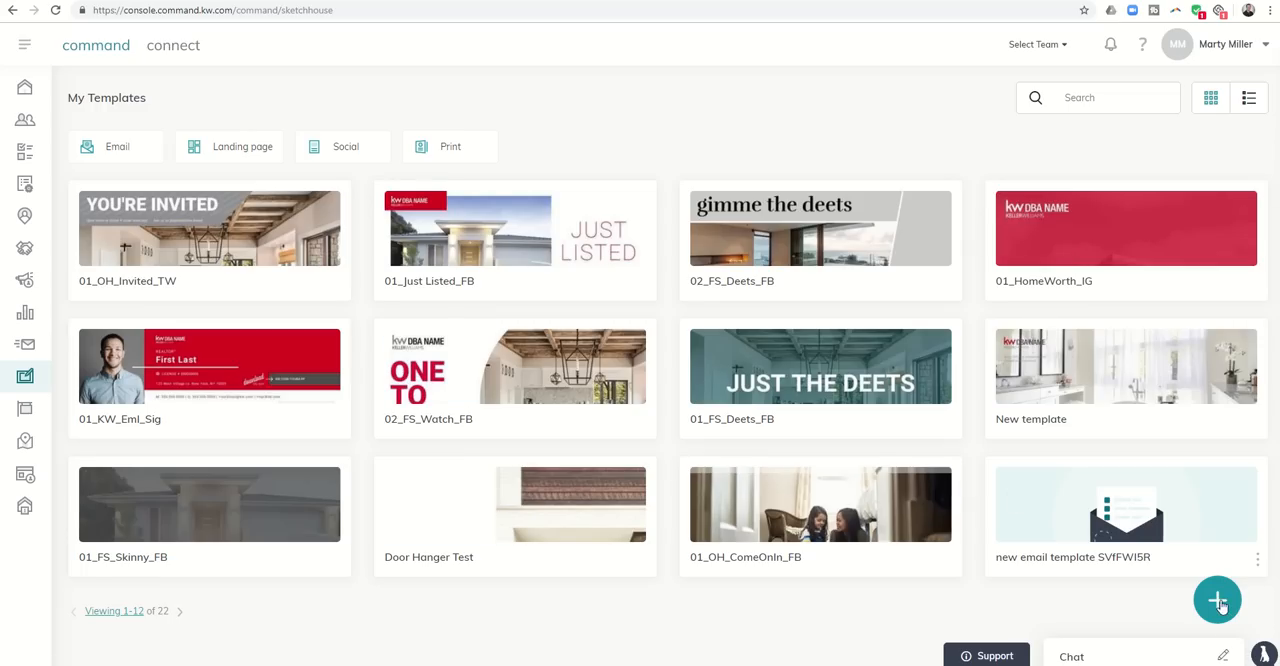
Start a new social template using the Open House Instagram 'You're Invited' design.
click(1216, 600)
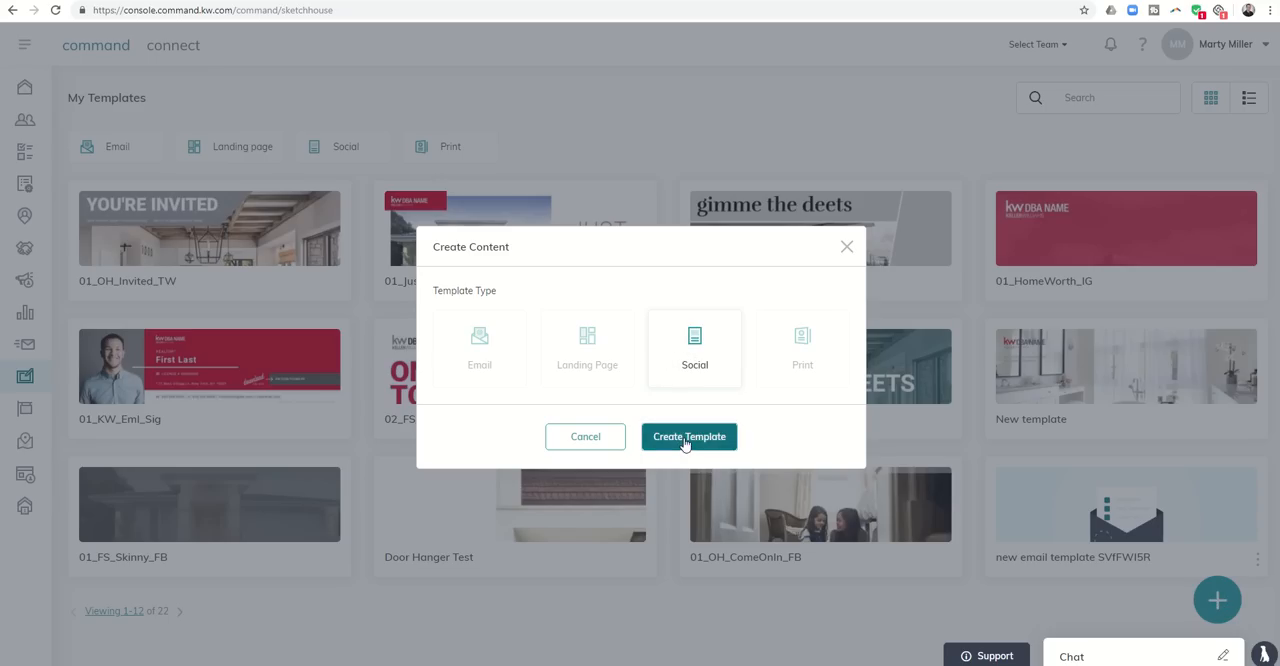
click(688, 436)
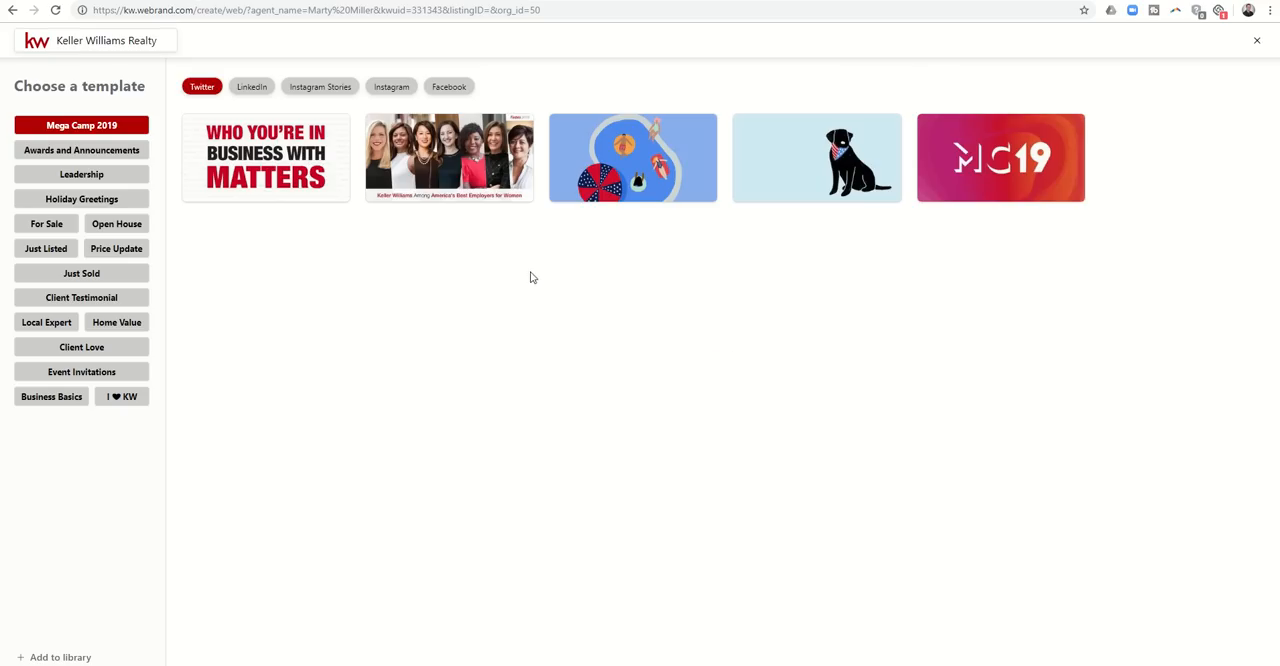
mouse_move(116, 224)
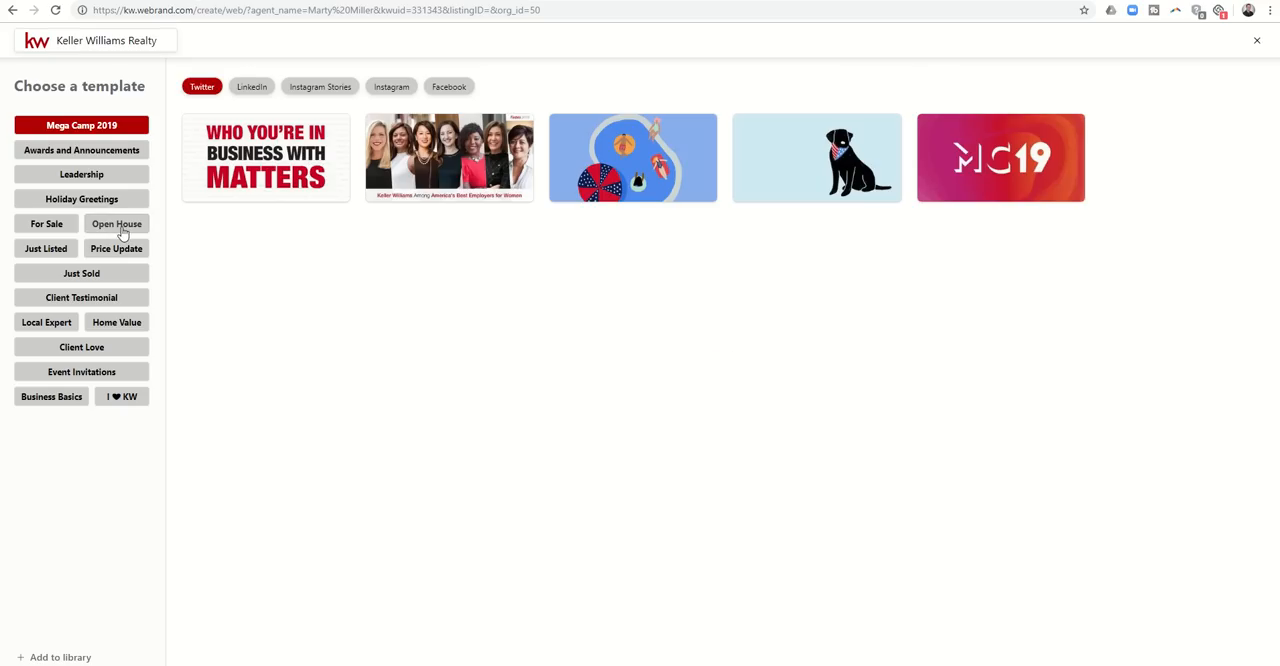
click(116, 224)
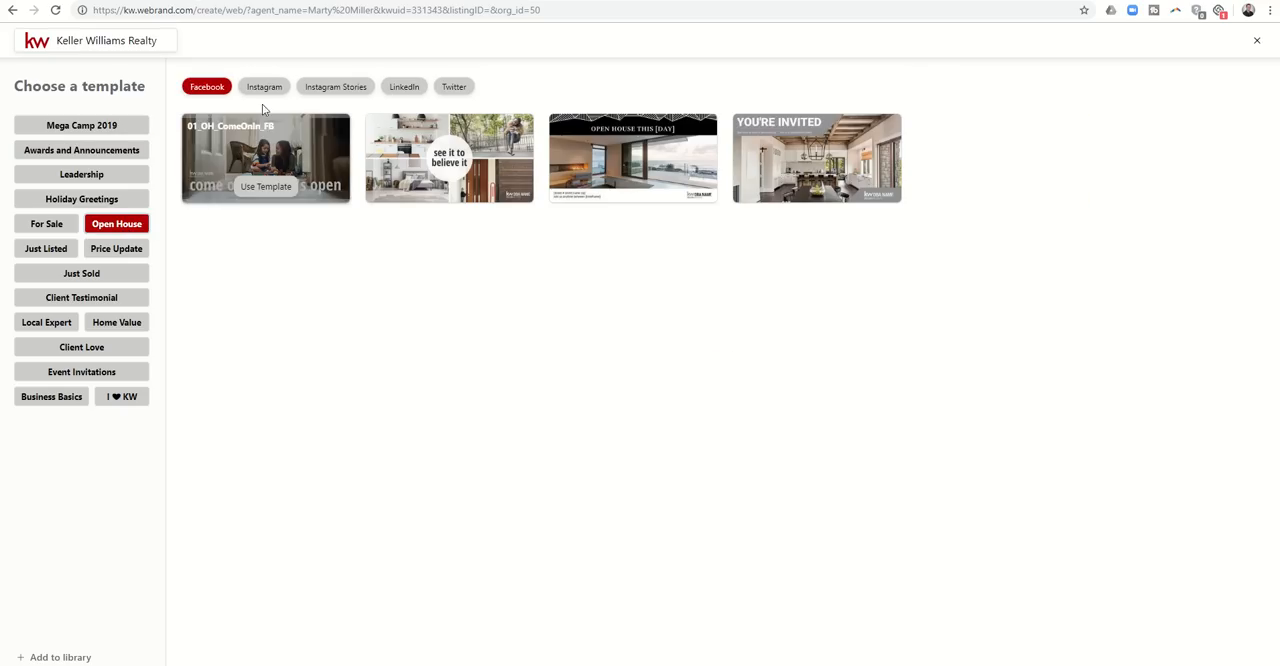
click(264, 86)
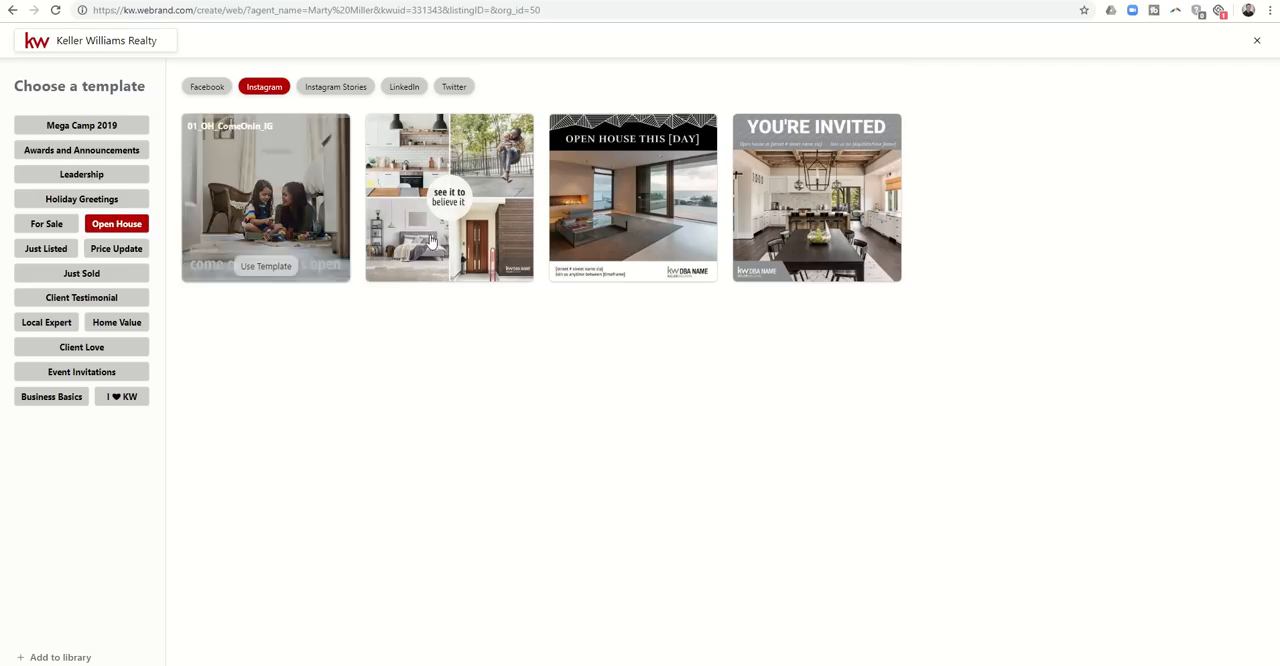
mouse_move(816, 196)
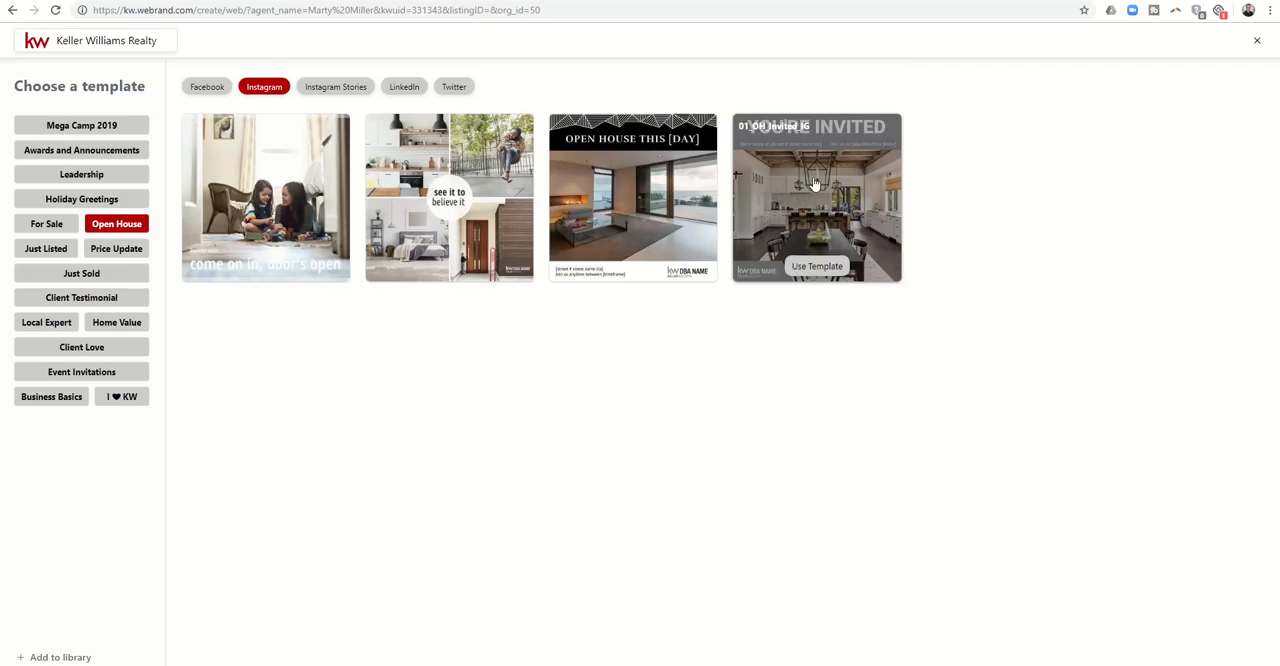
click(816, 266)
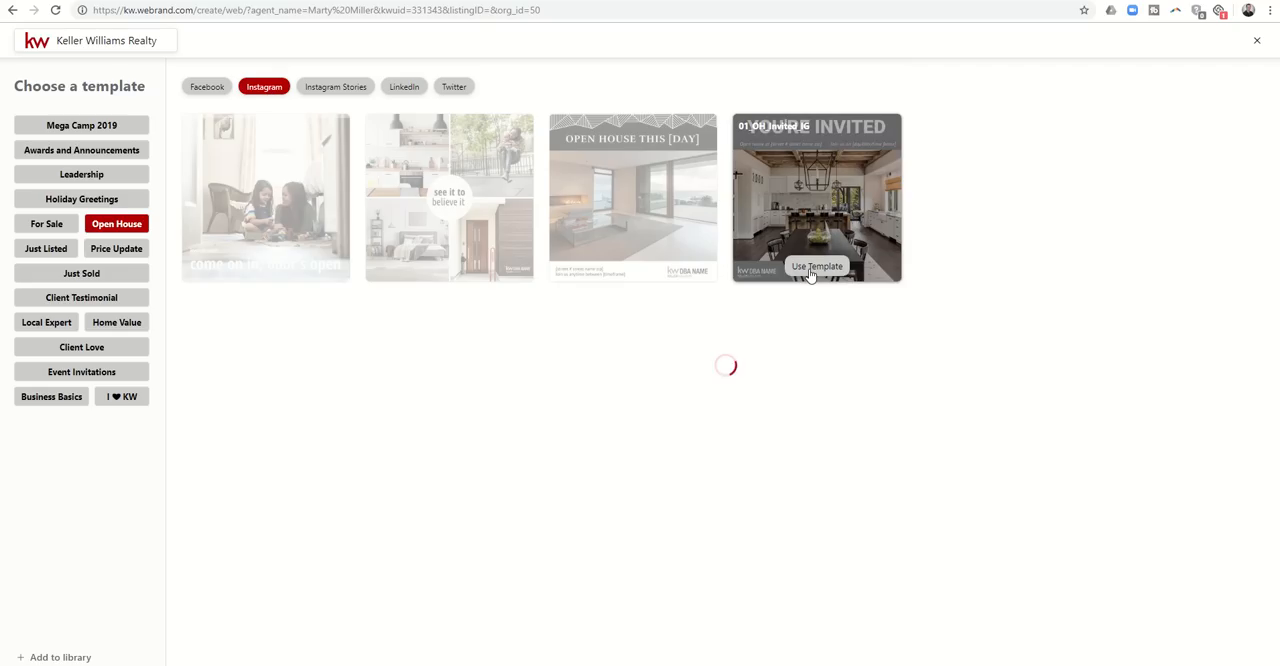
Delete the DBA NAME placeholder logo and show the image Add options.
click(816, 266)
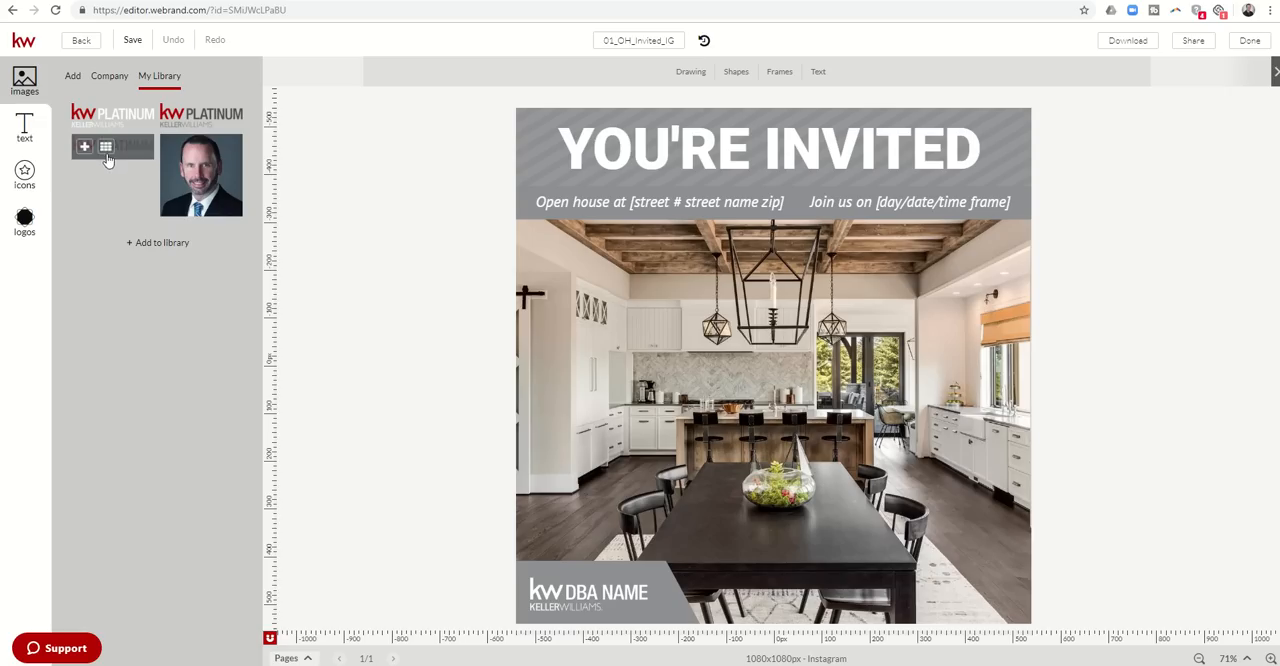
mouse_move(136, 156)
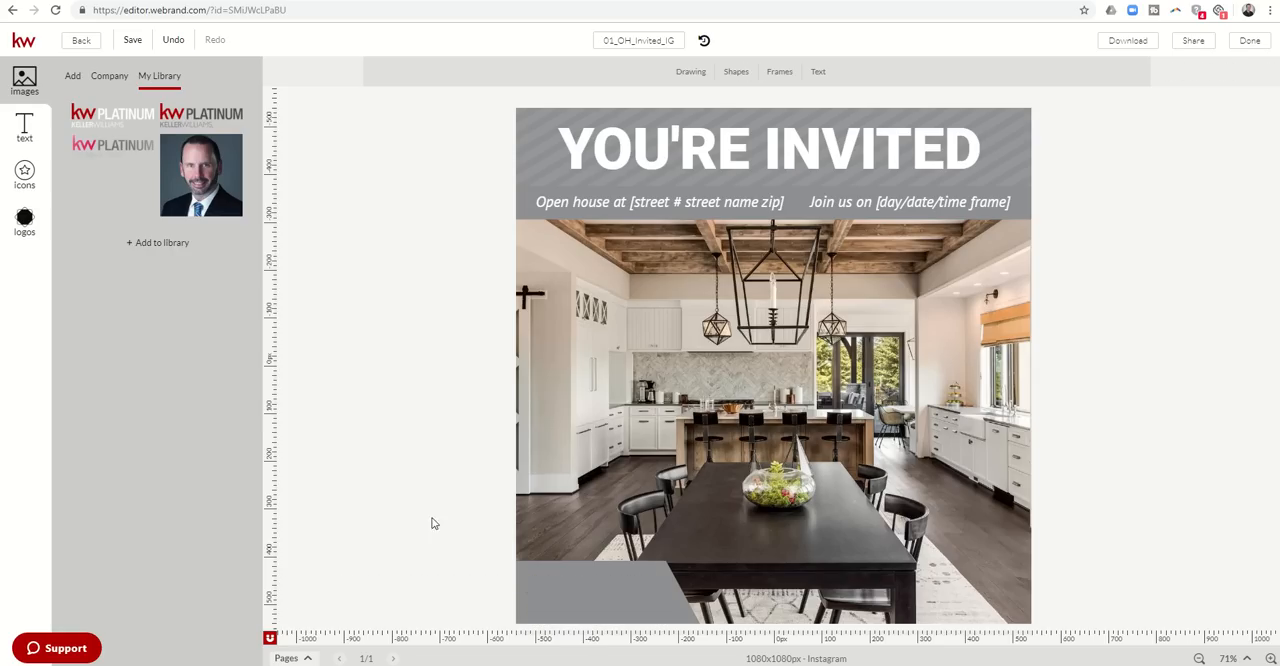
click(72, 76)
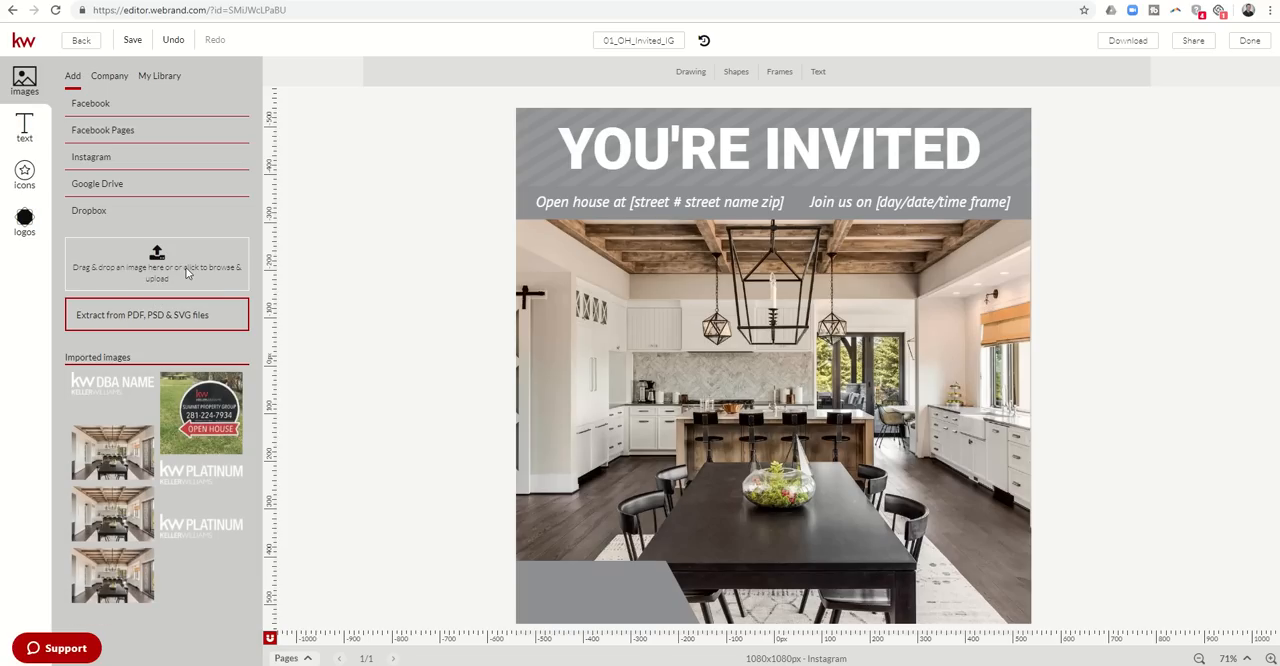
Upload KellerWilliams_Platinum_Logo_GRY-rev-W and add it to the canvas.
click(156, 264)
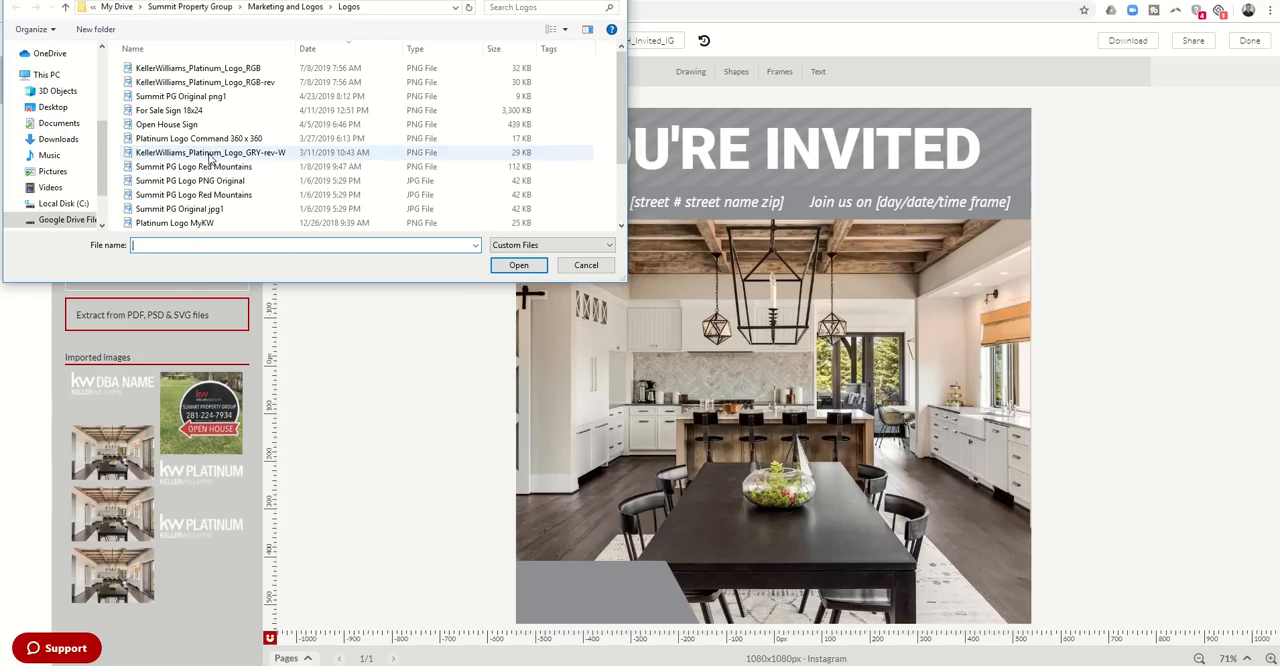
click(210, 152)
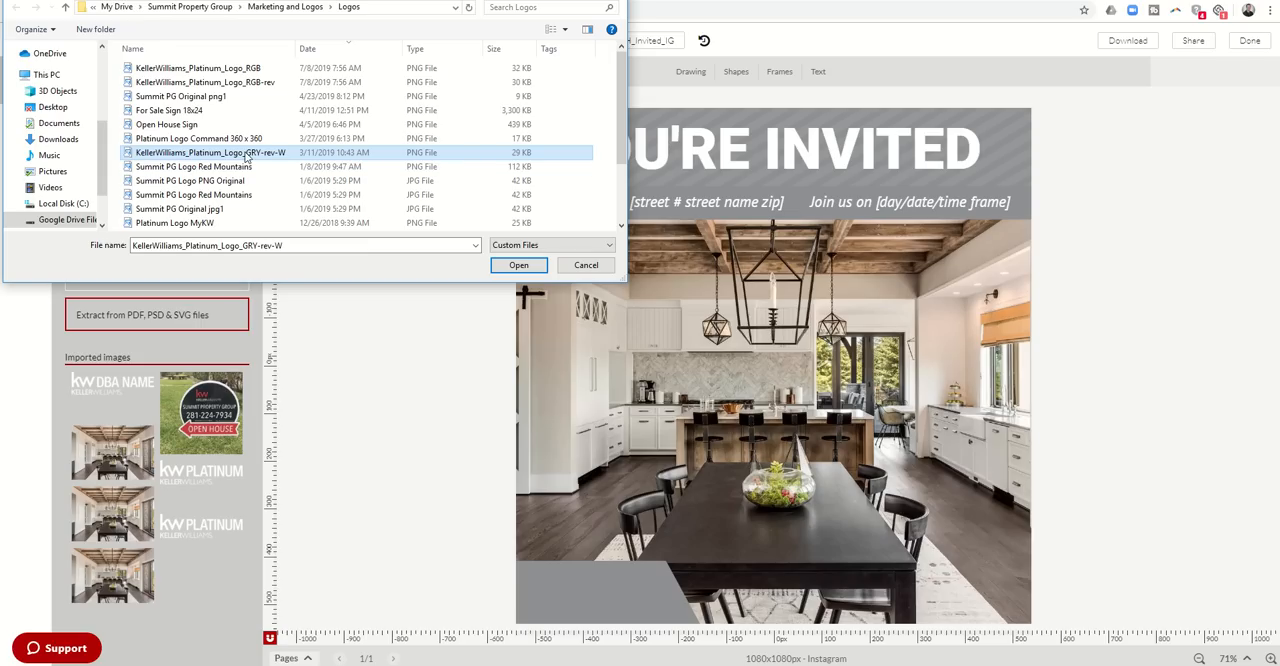
mouse_move(484, 264)
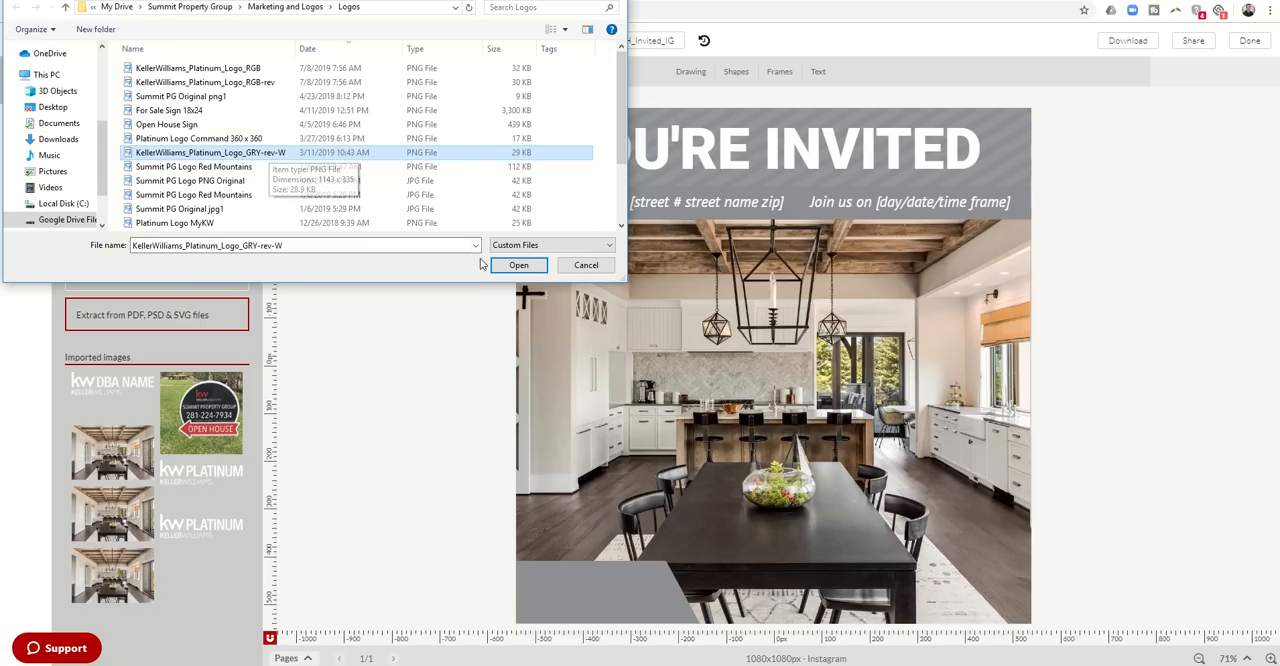
click(518, 264)
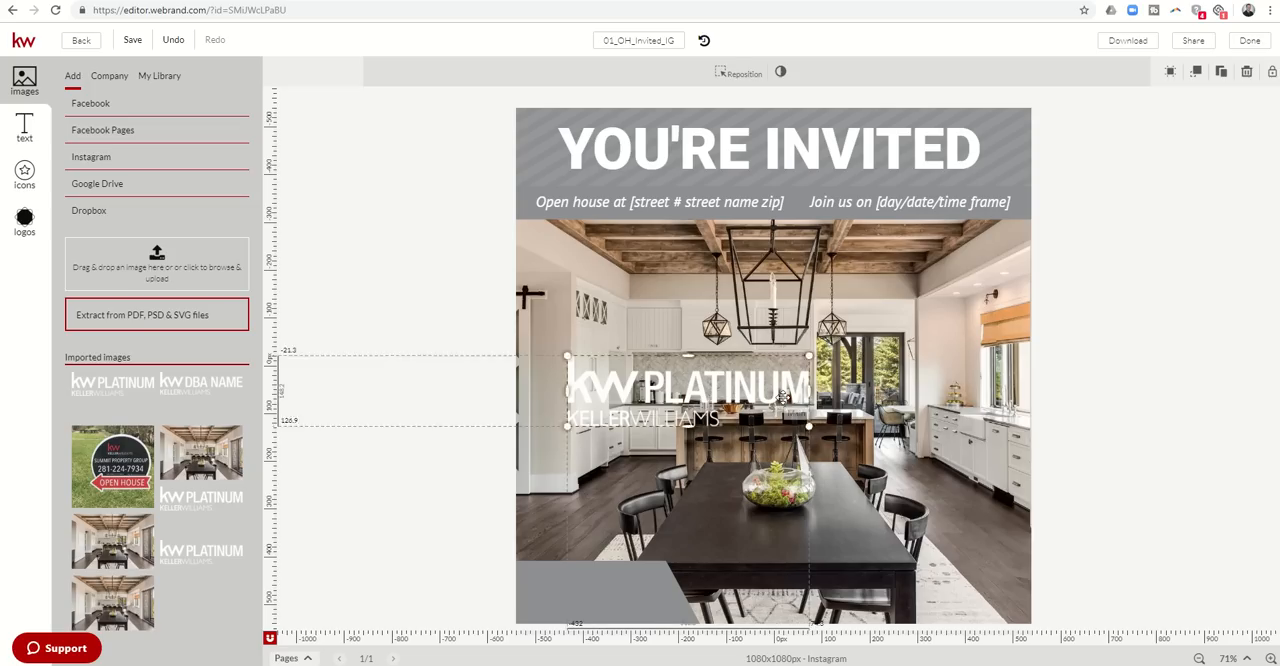
Drag the KW Platinum logo onto the grey bar at the photo's bottom-left corner.
drag(688, 390, 650, 570)
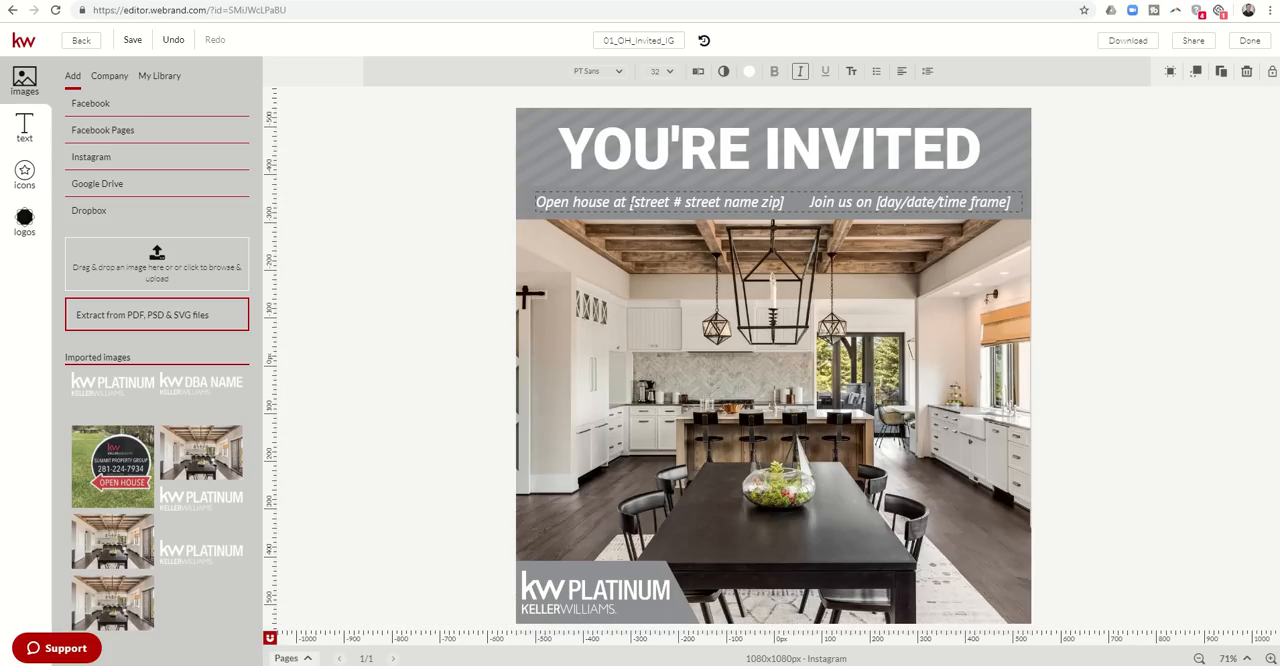
double_click(694, 202)
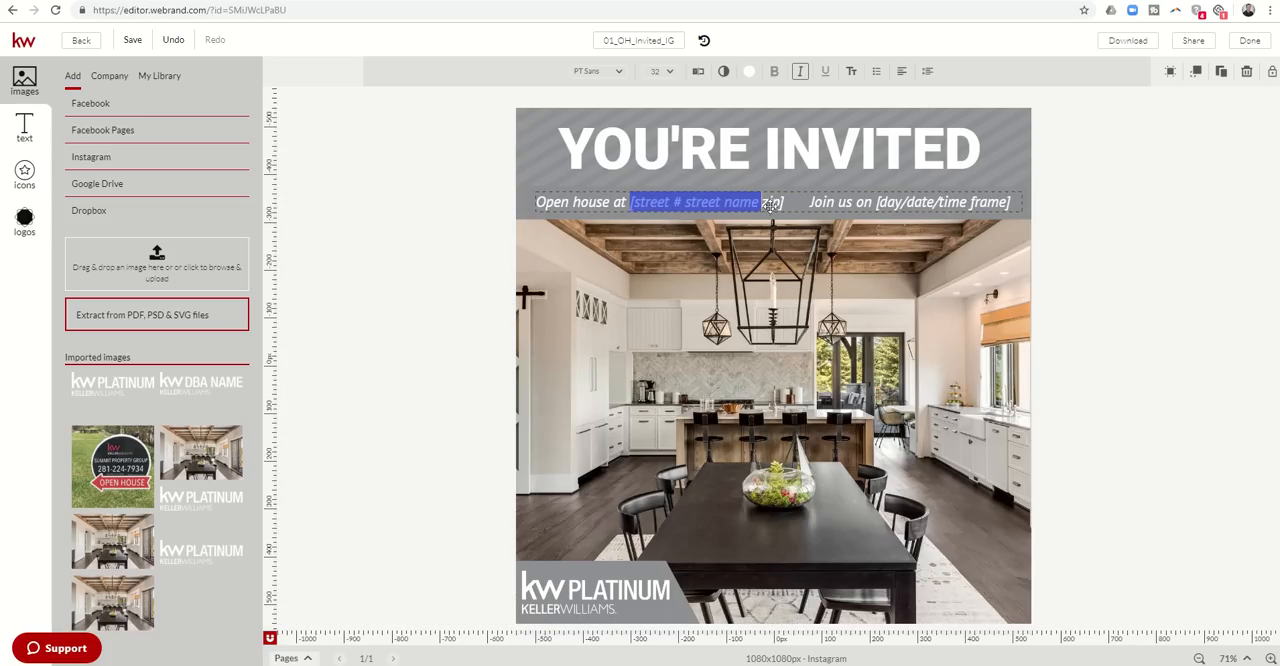
text(1)
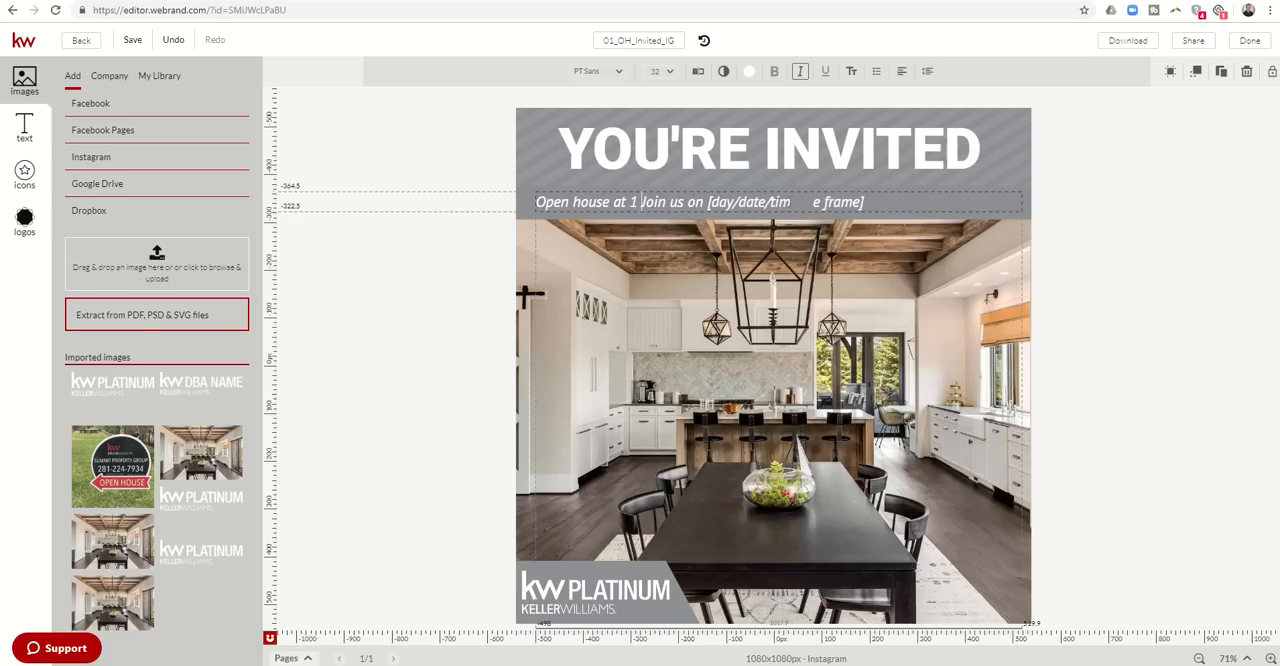
text(906 Dawn Hollow Ln)
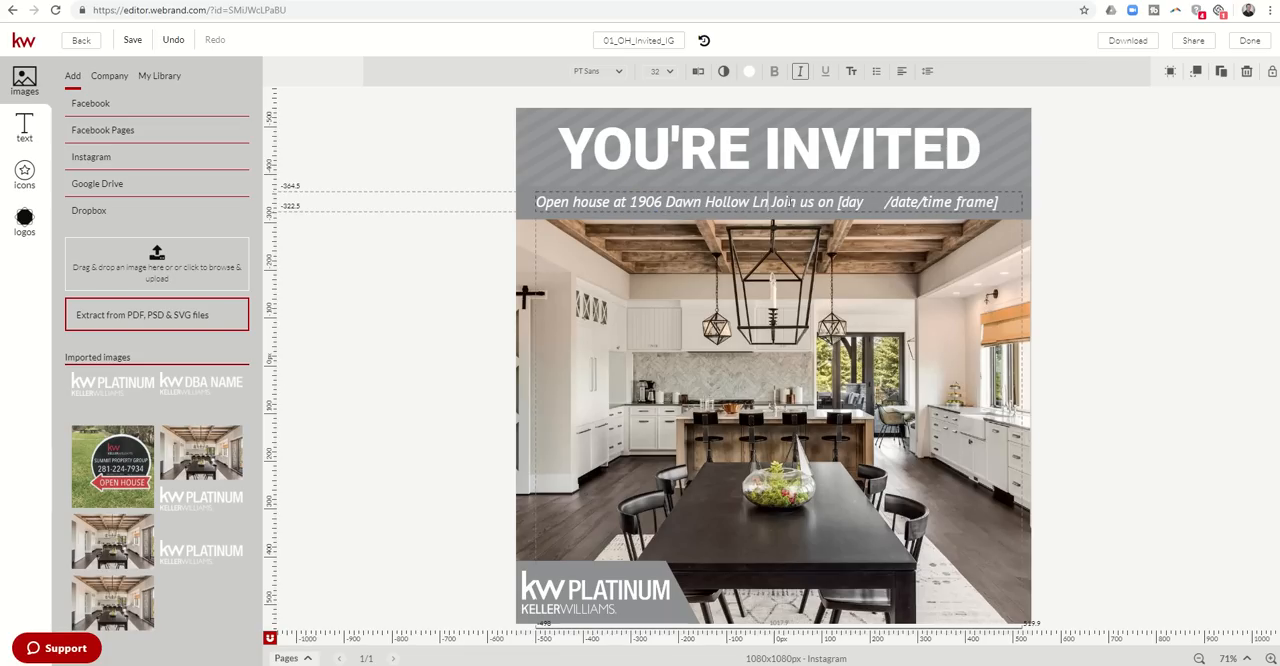
text(, Katy TX)
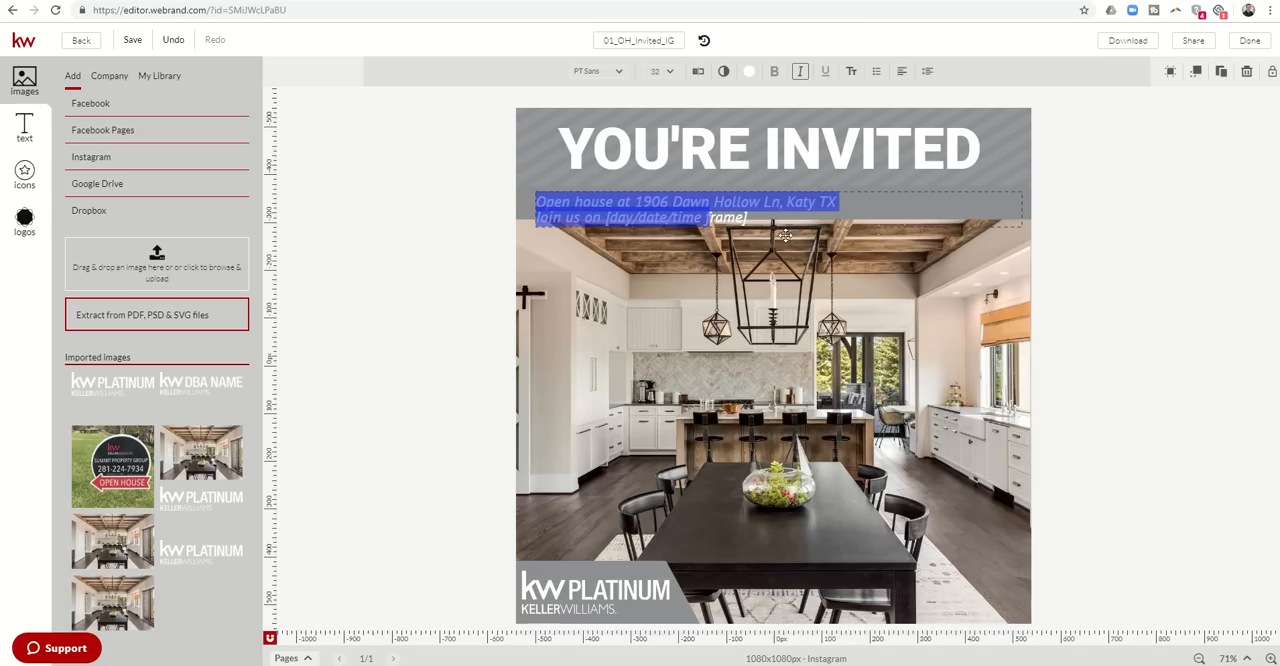
mouse_move(926, 72)
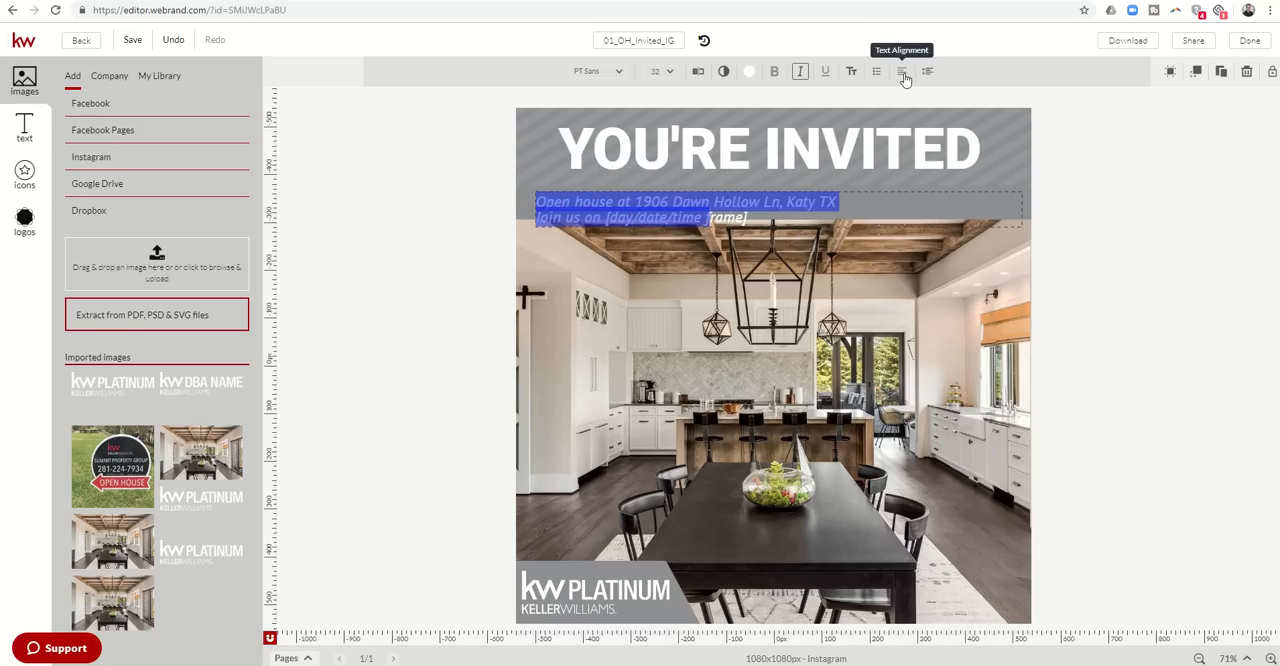
Center-align the two open-house detail lines beneath the YOU'RE INVITED heading.
click(900, 72)
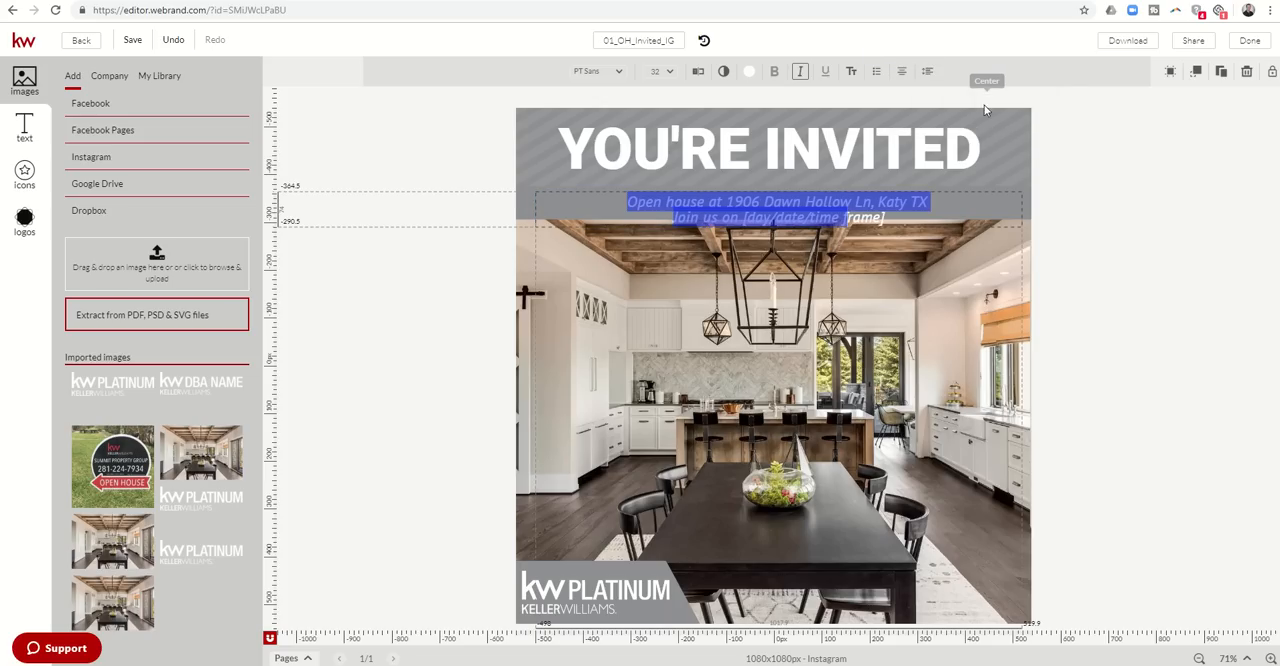
mouse_move(980, 228)
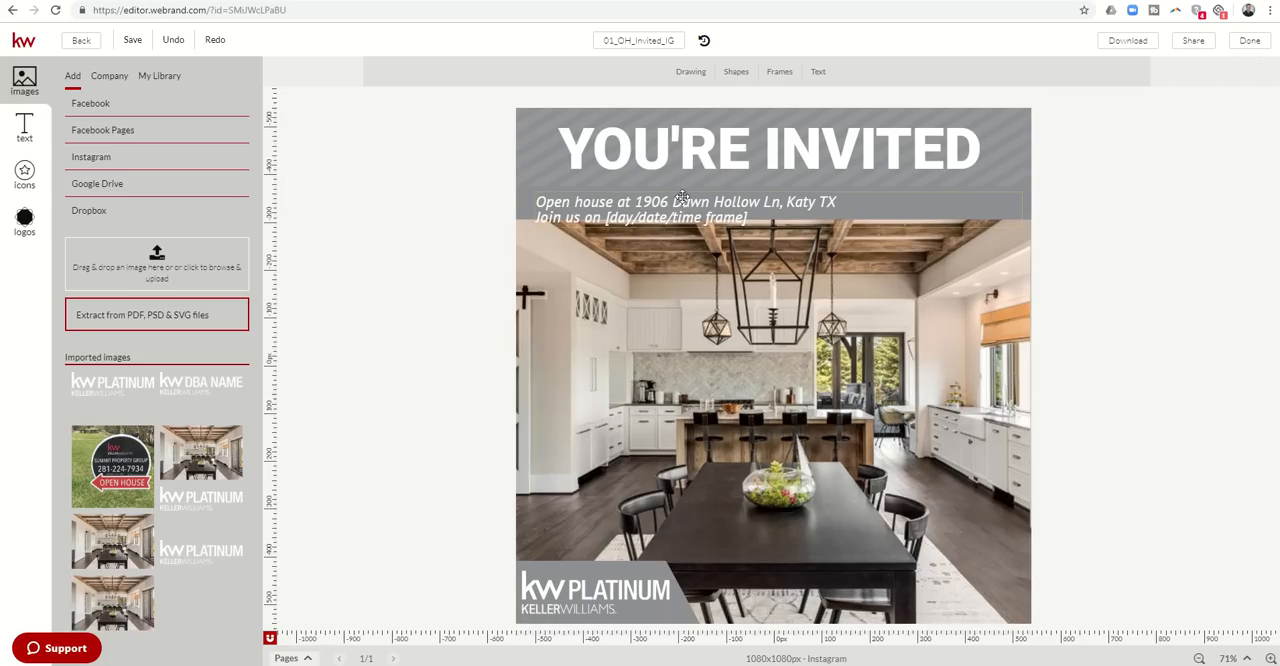
click(684, 202)
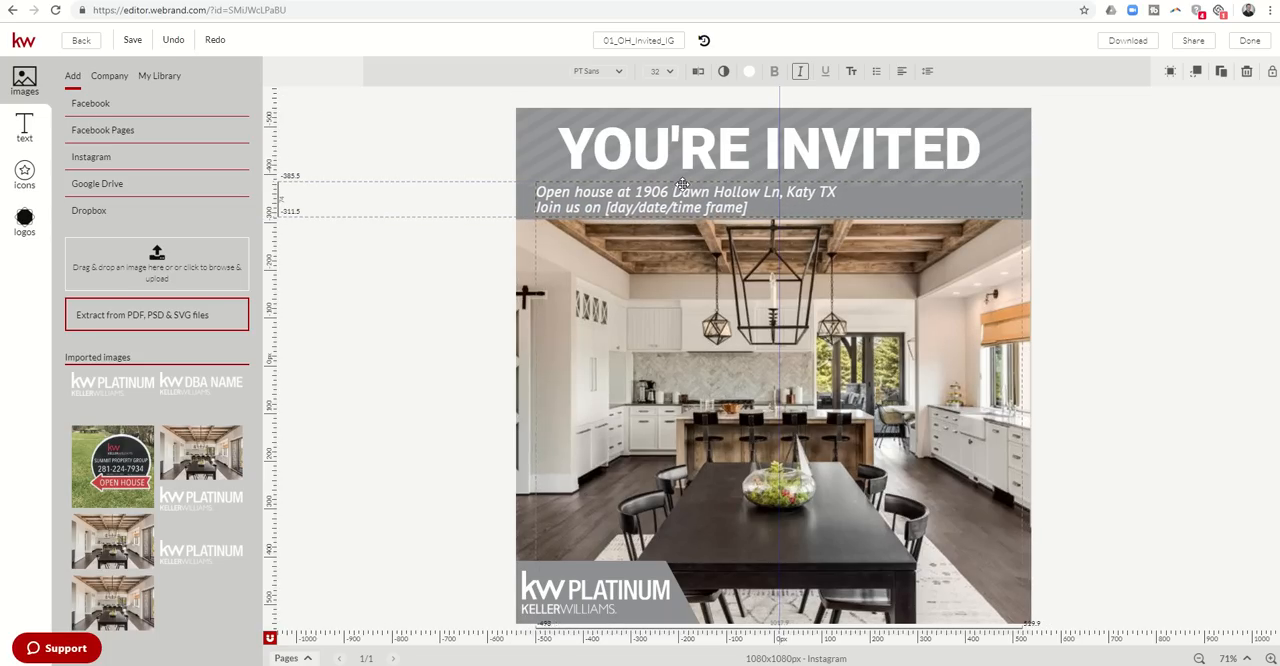
click(684, 200)
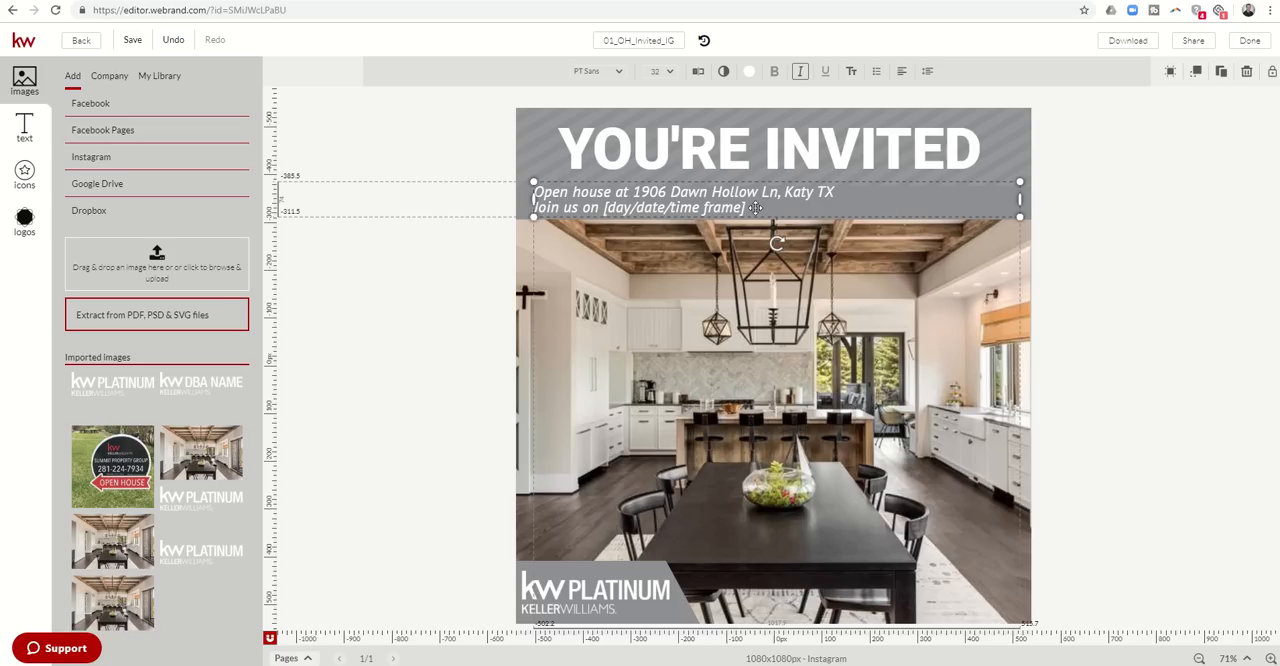
double_click(704, 208)
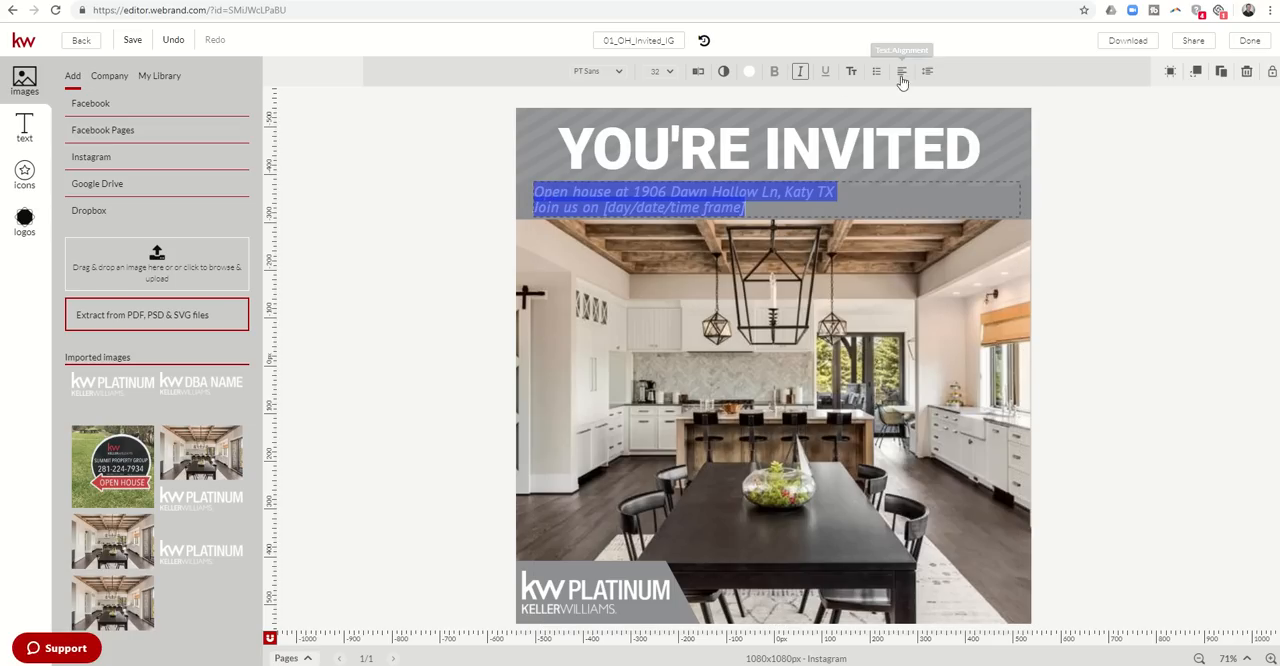
click(900, 72)
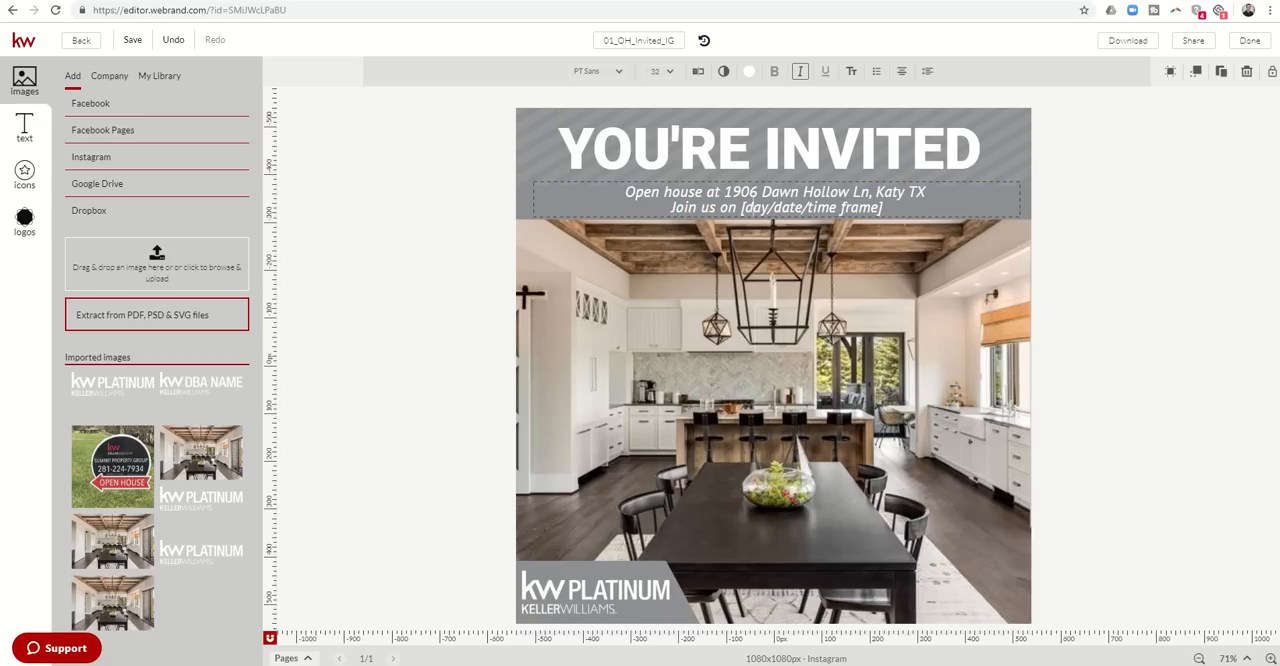
Replace the date placeholder with Saturday, July 13th from 12-2 PM.
double_click(800, 208)
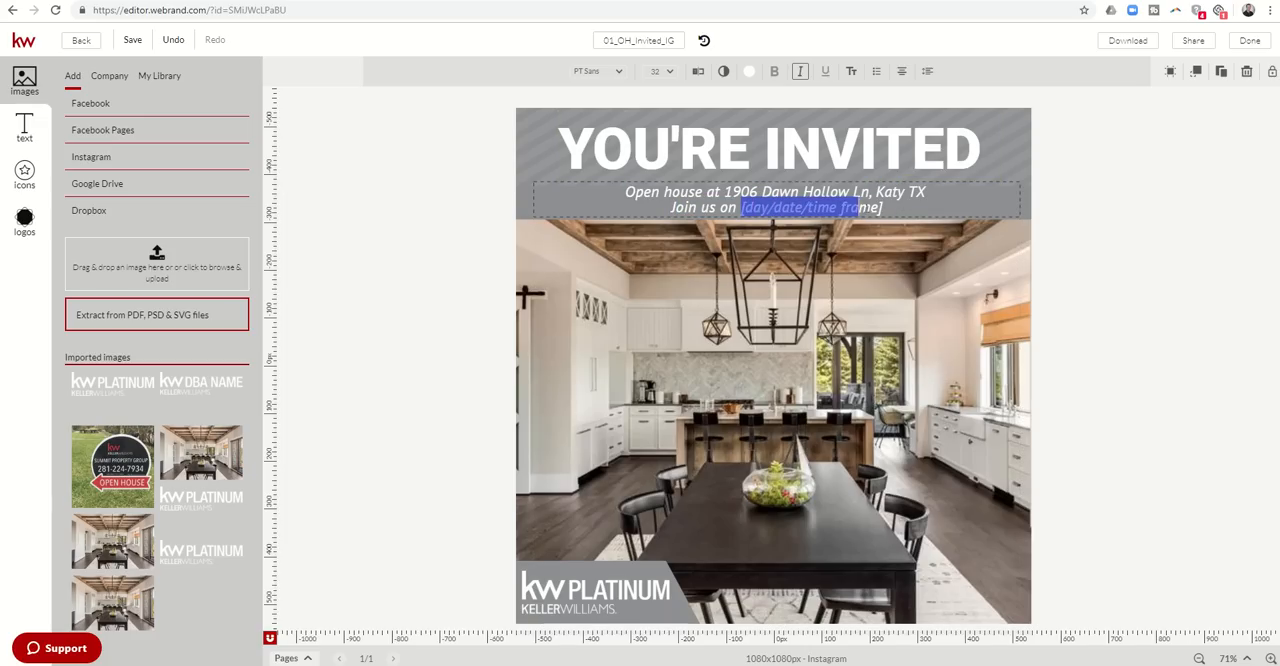
text(Saturda)
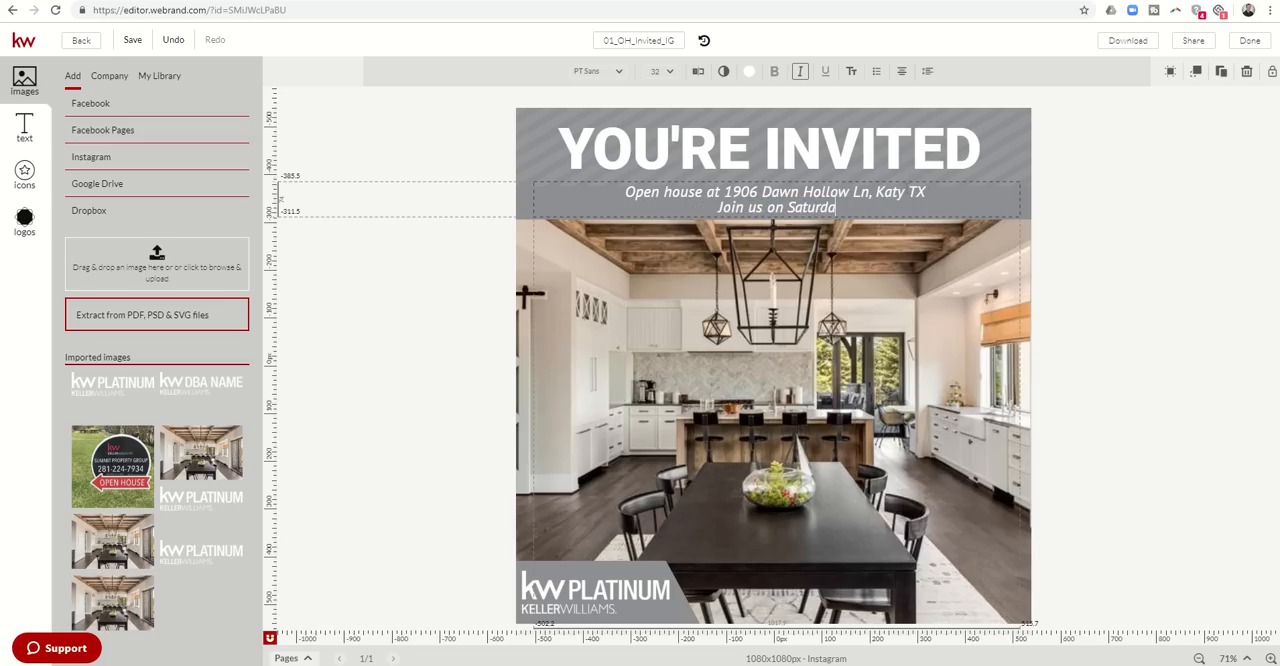
text(y.)
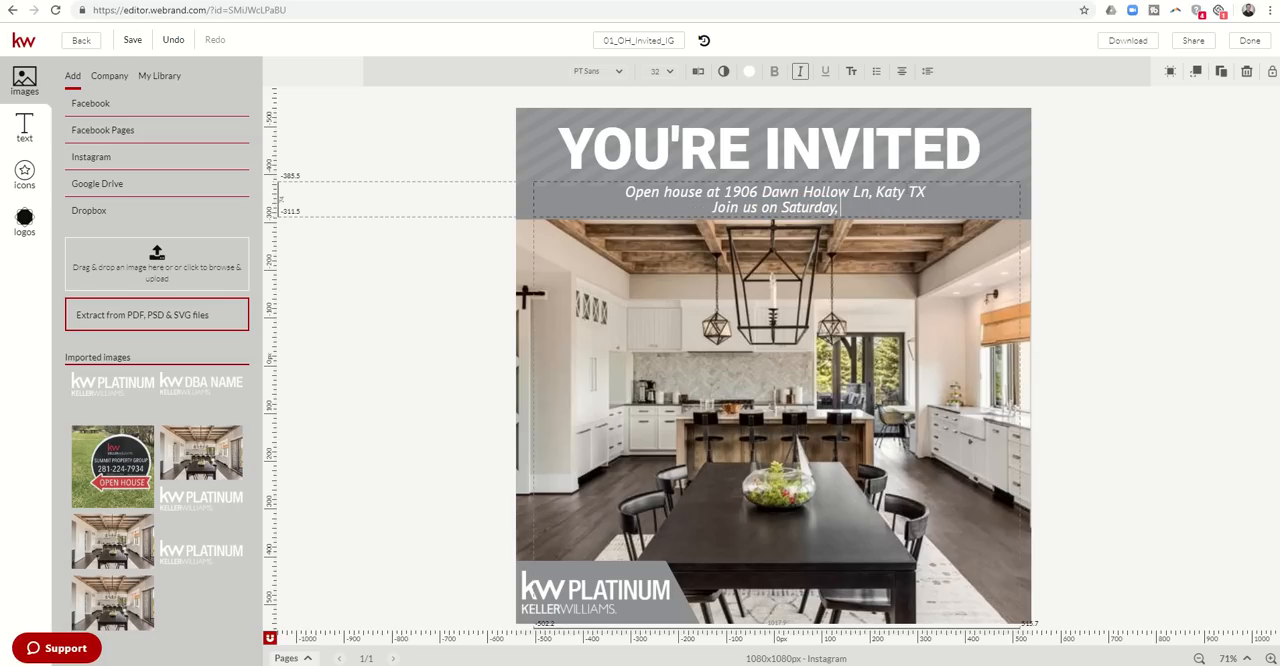
text(July 13th from)
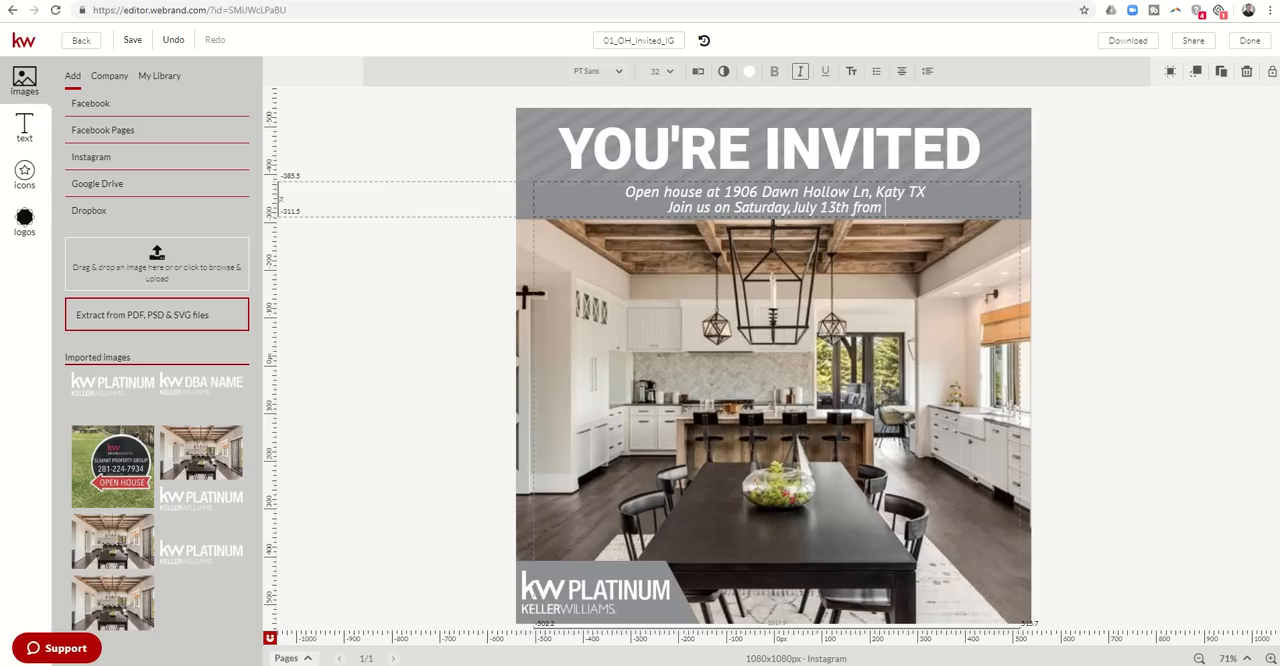
text(12-2)
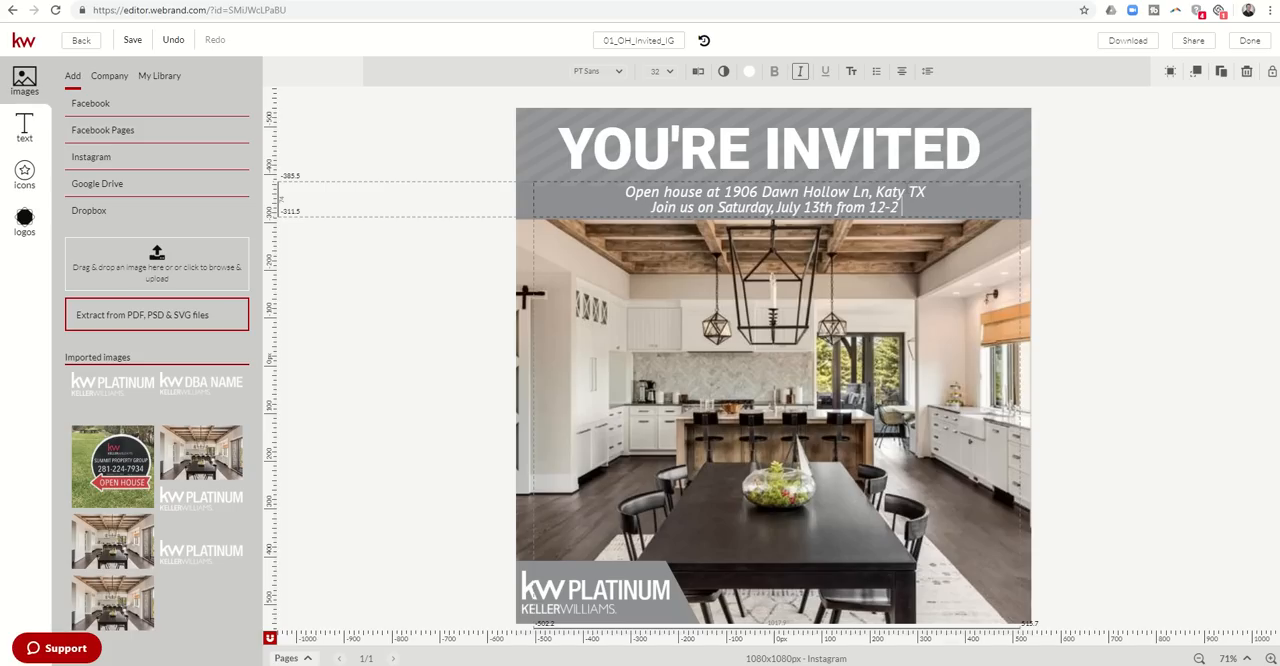
text(PM)
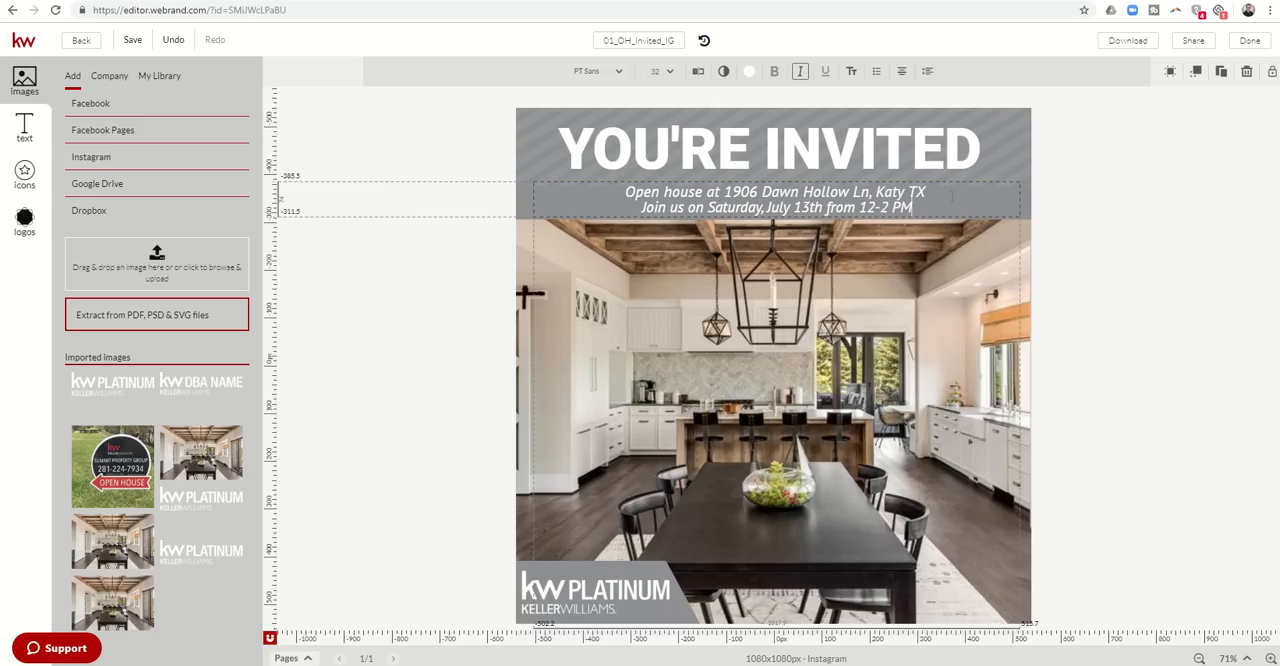
mouse_move(936, 228)
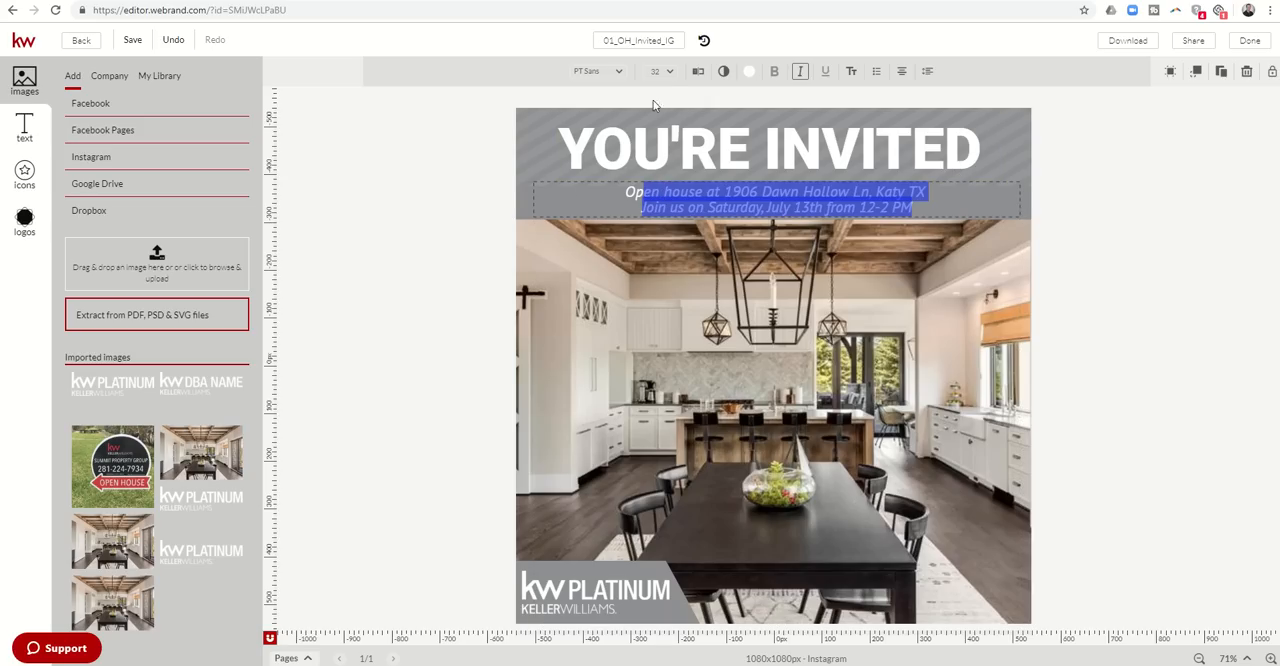
Set the details text to font size 36 and change its colour to black.
click(658, 72)
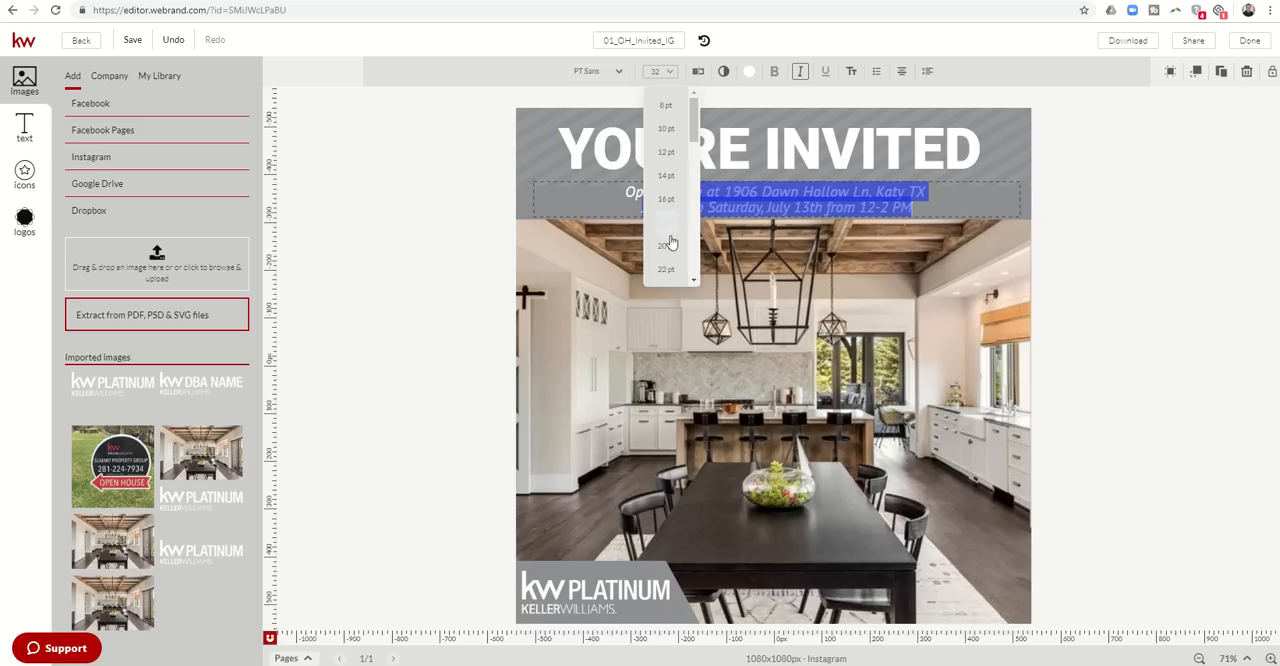
click(666, 268)
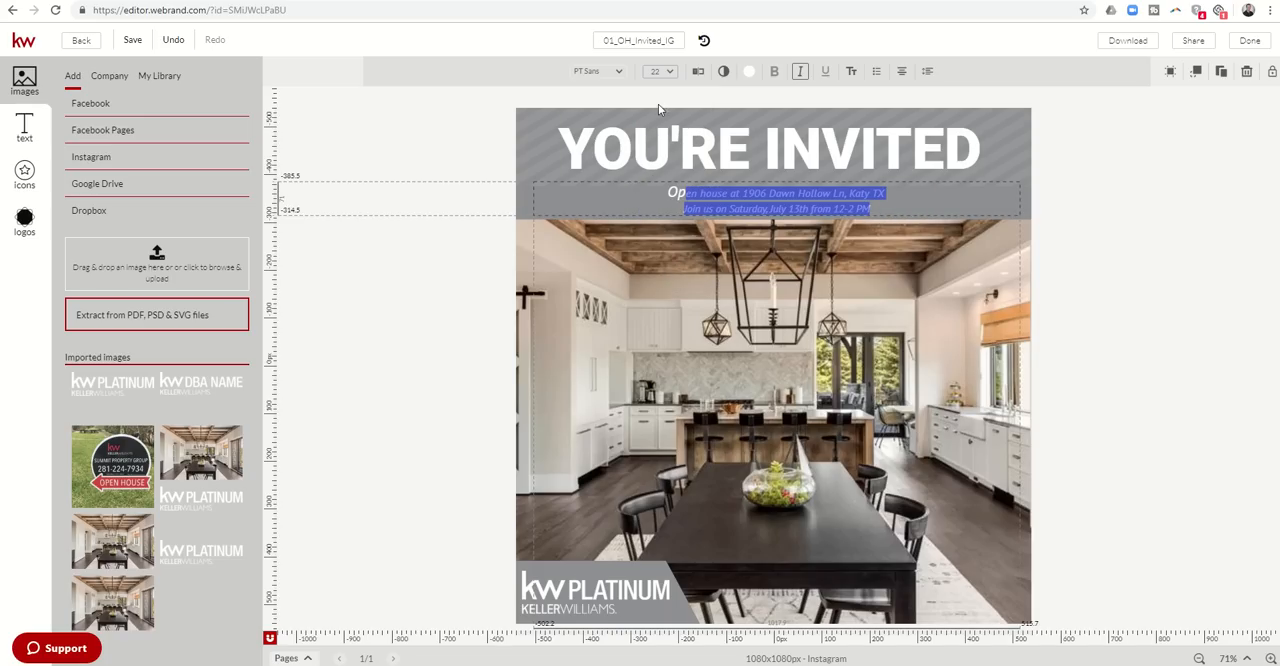
click(654, 72)
text(32)
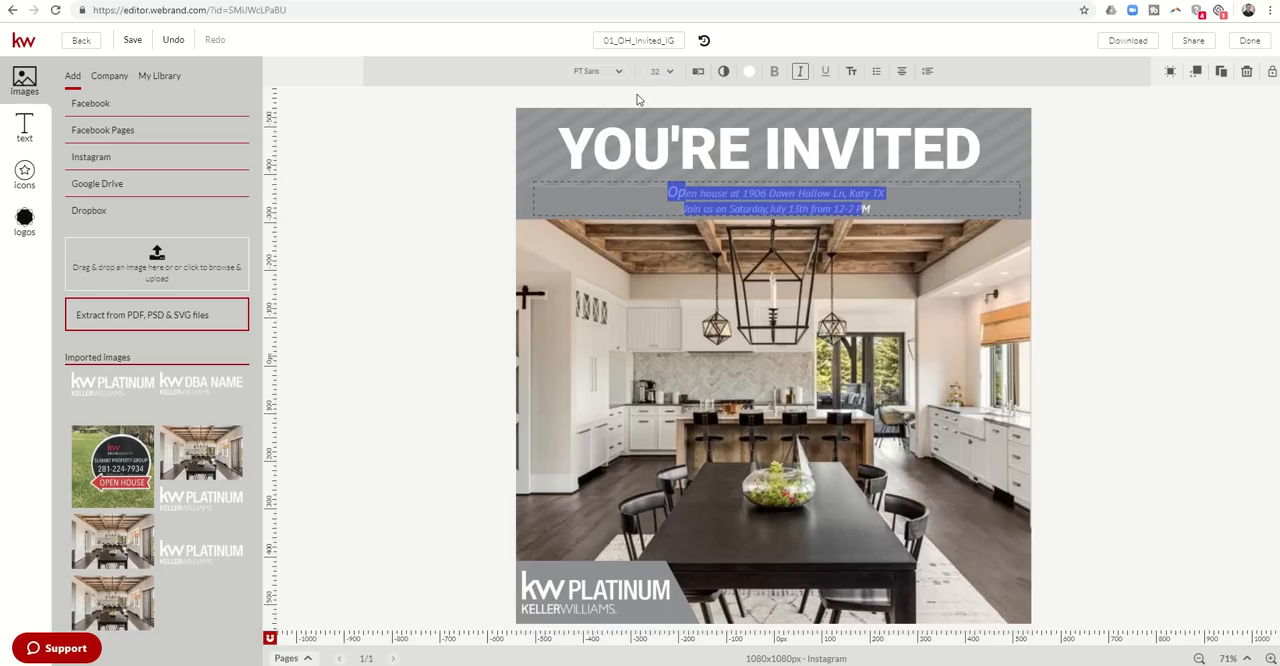
click(660, 72)
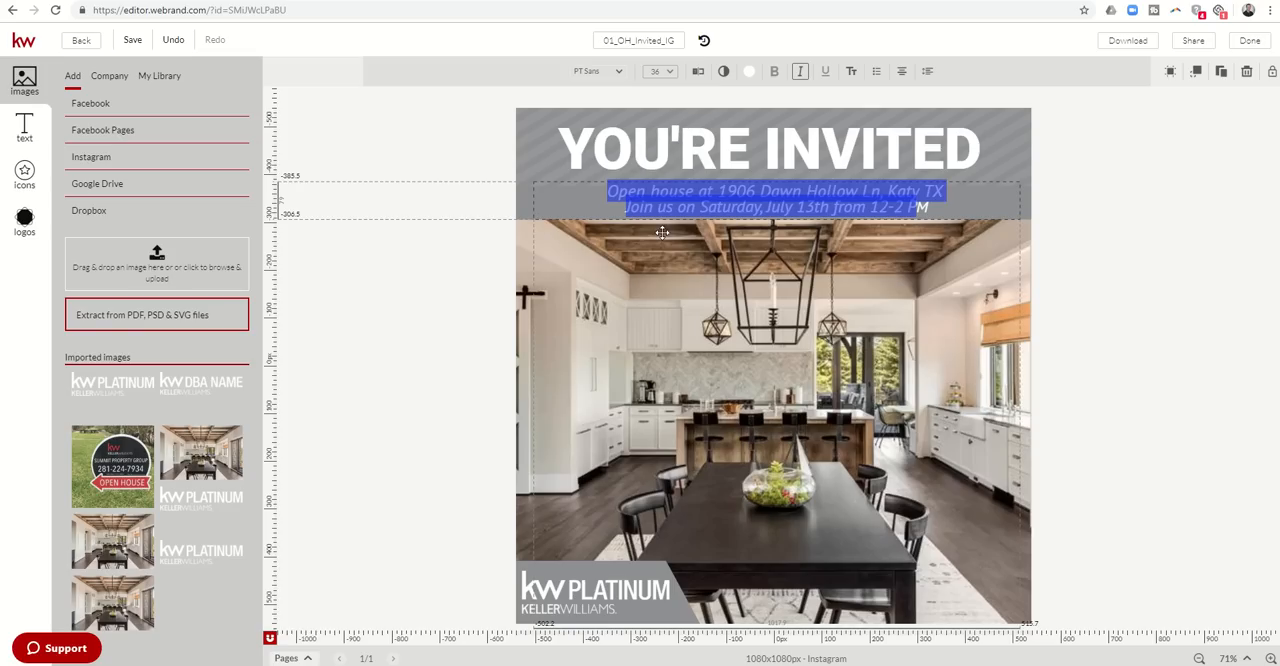
click(748, 72)
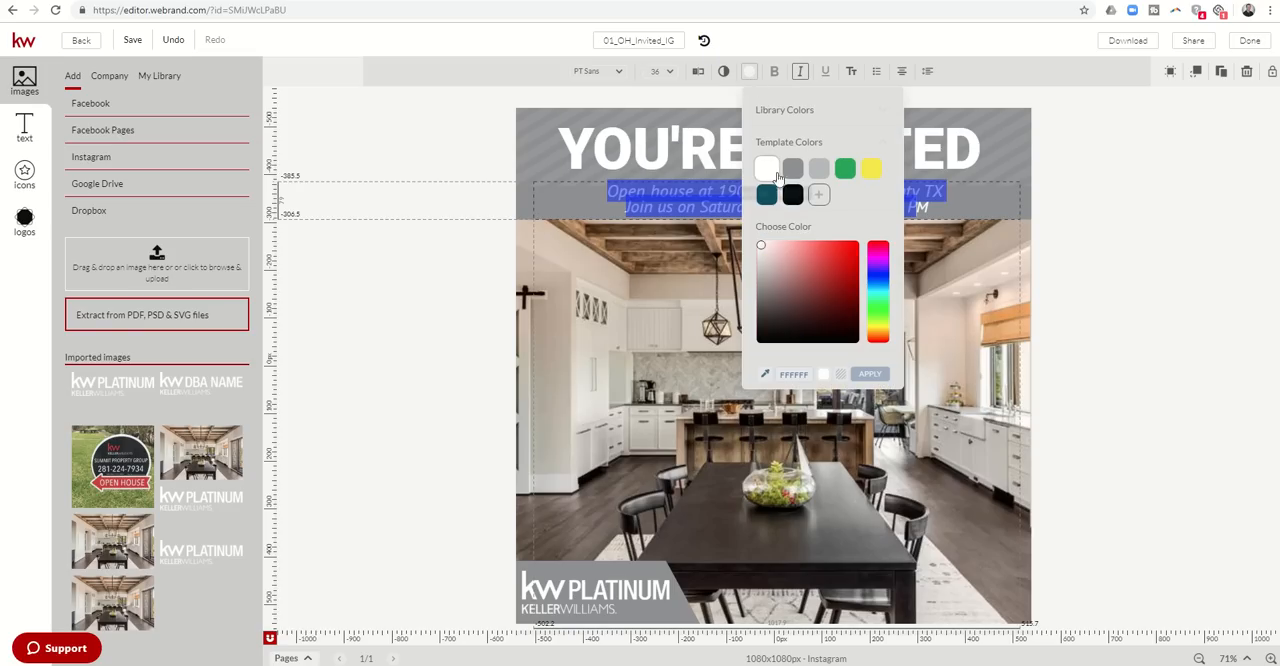
click(868, 372)
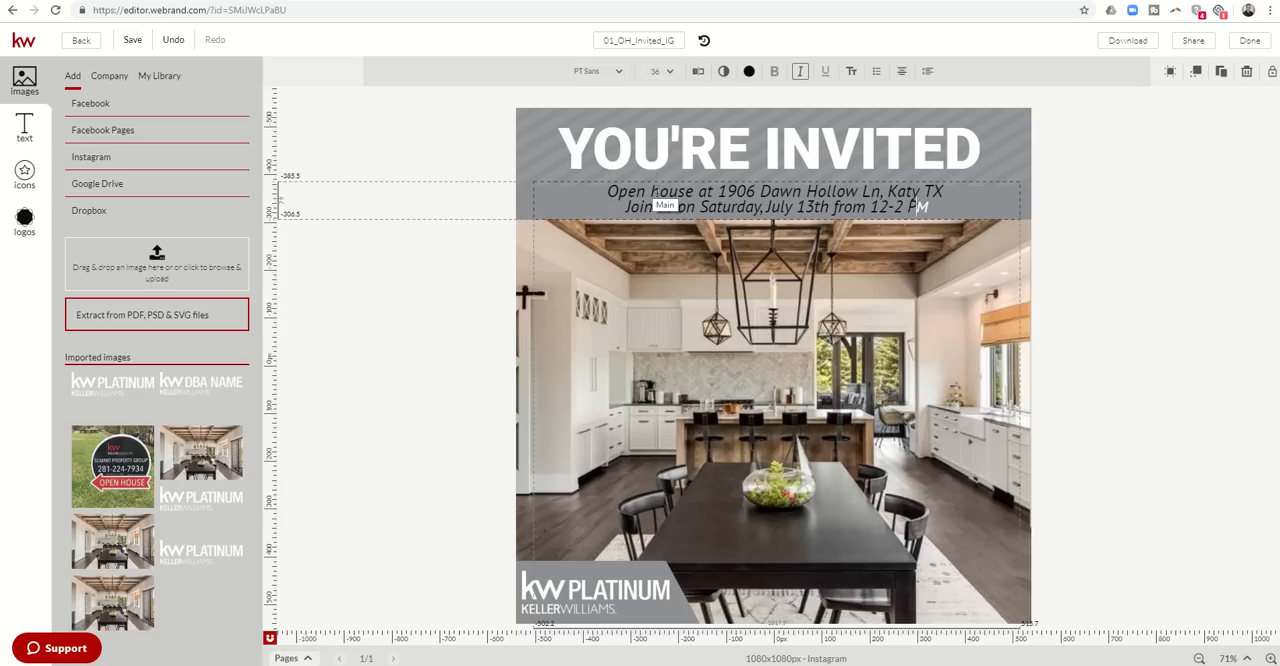
click(656, 72)
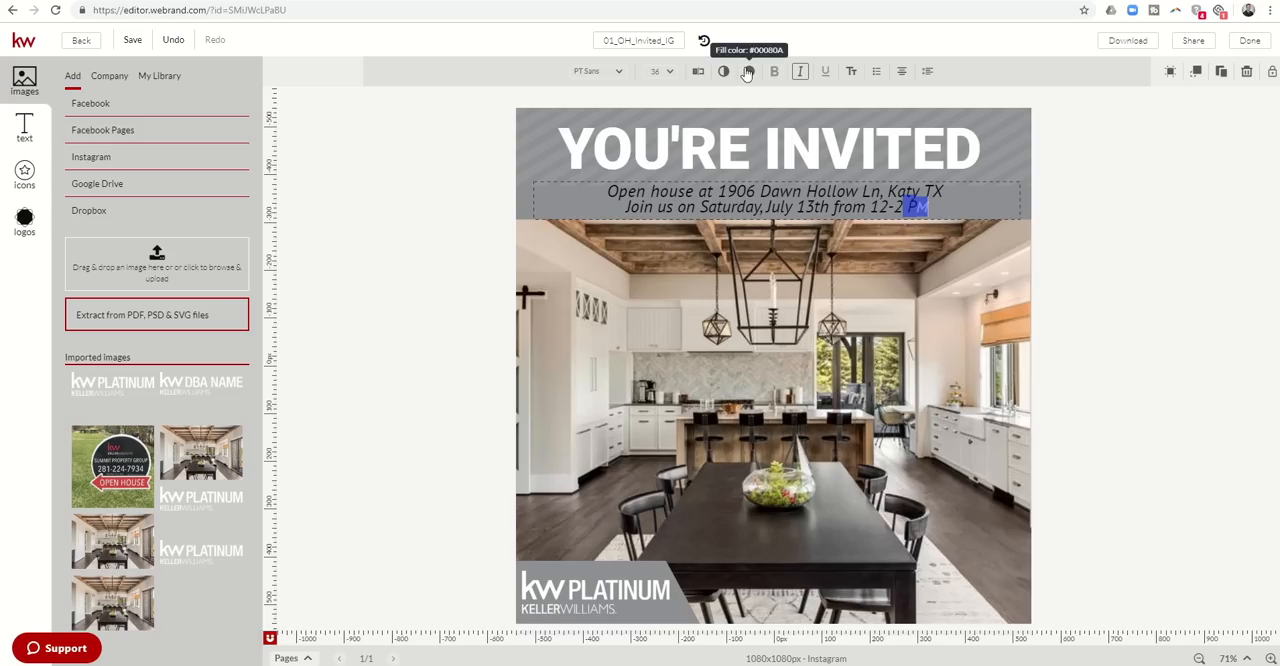
click(748, 72)
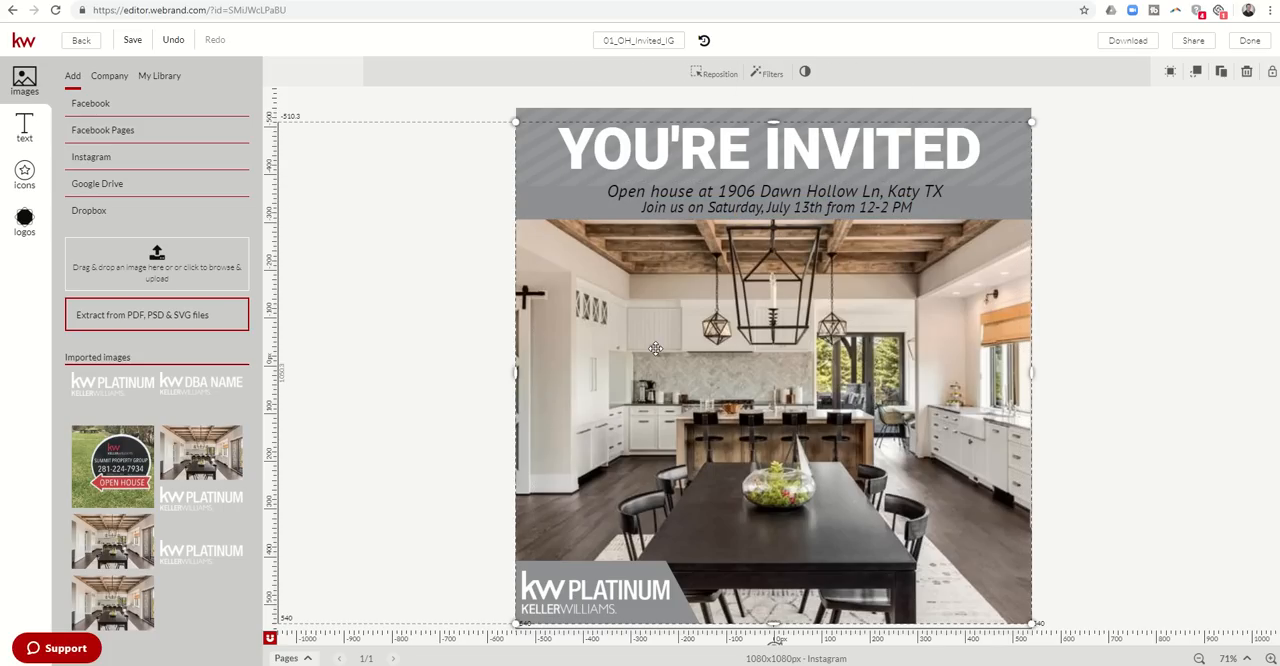
mouse_move(680, 350)
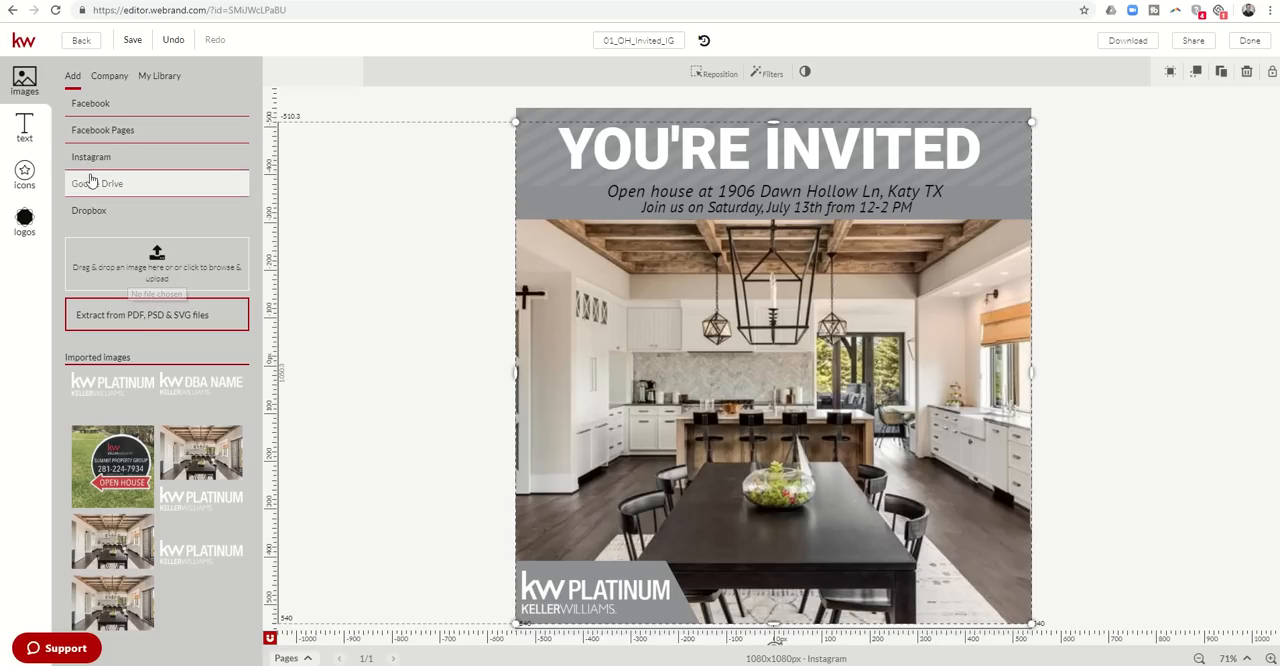
Show the Instagram image library to pick the open house yard sign photo.
click(92, 156)
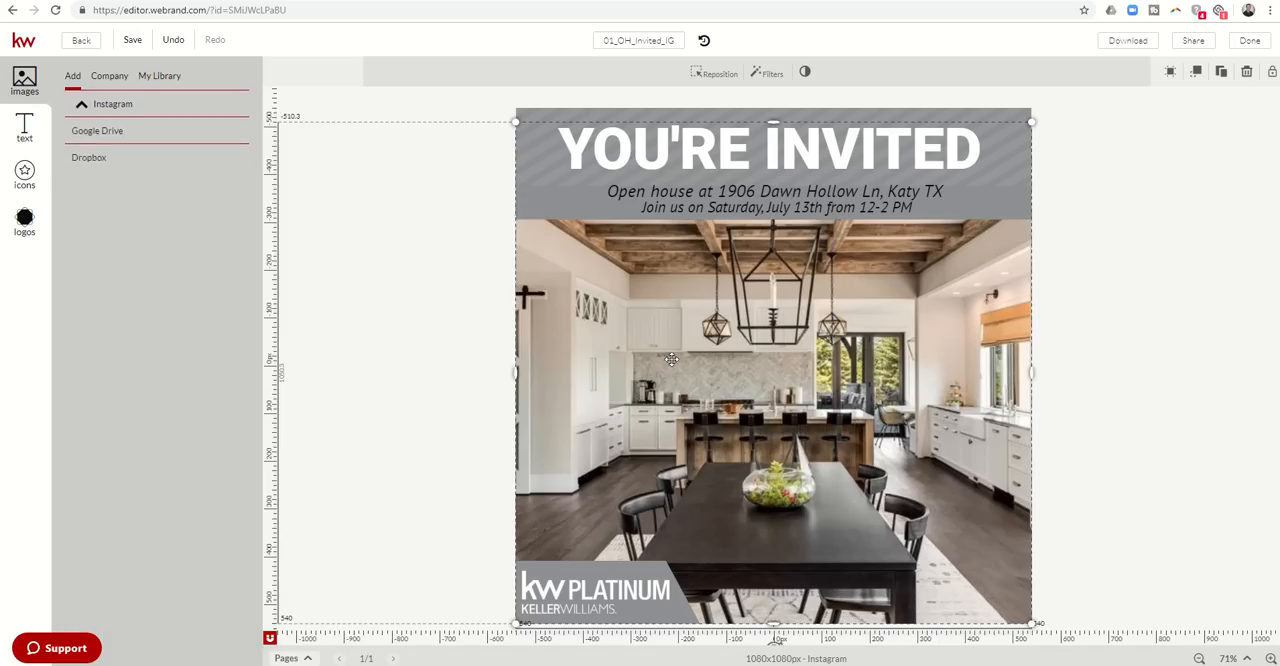
click(112, 104)
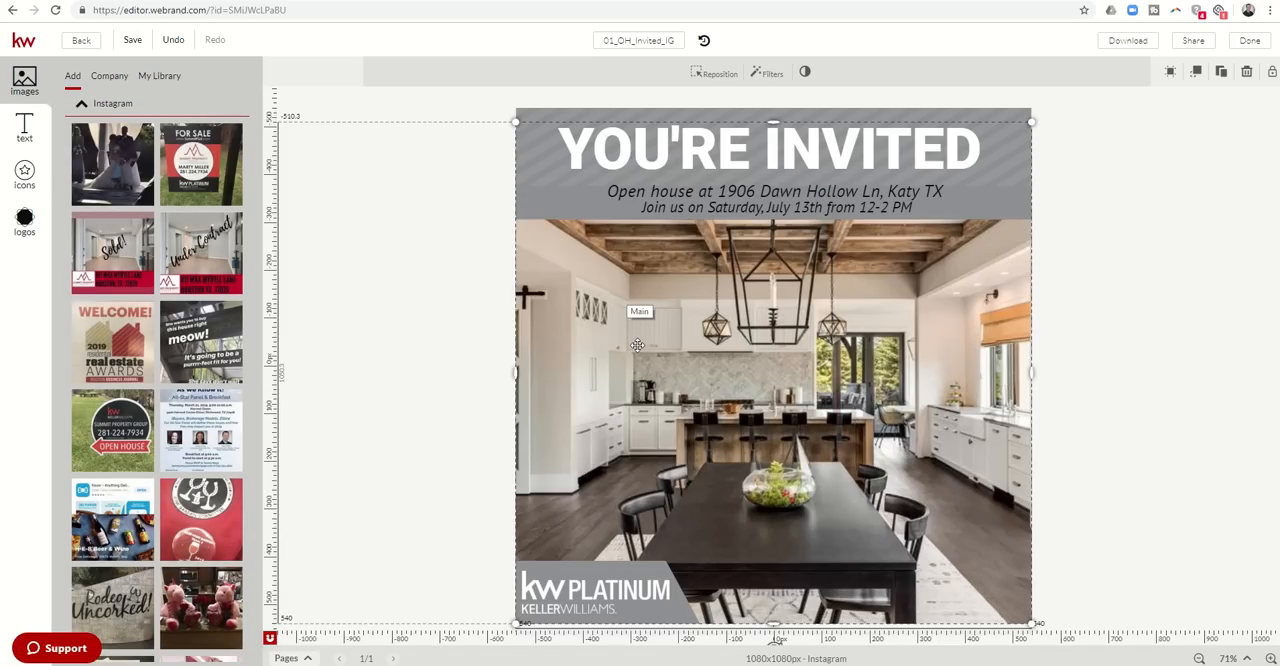
mouse_move(492, 328)
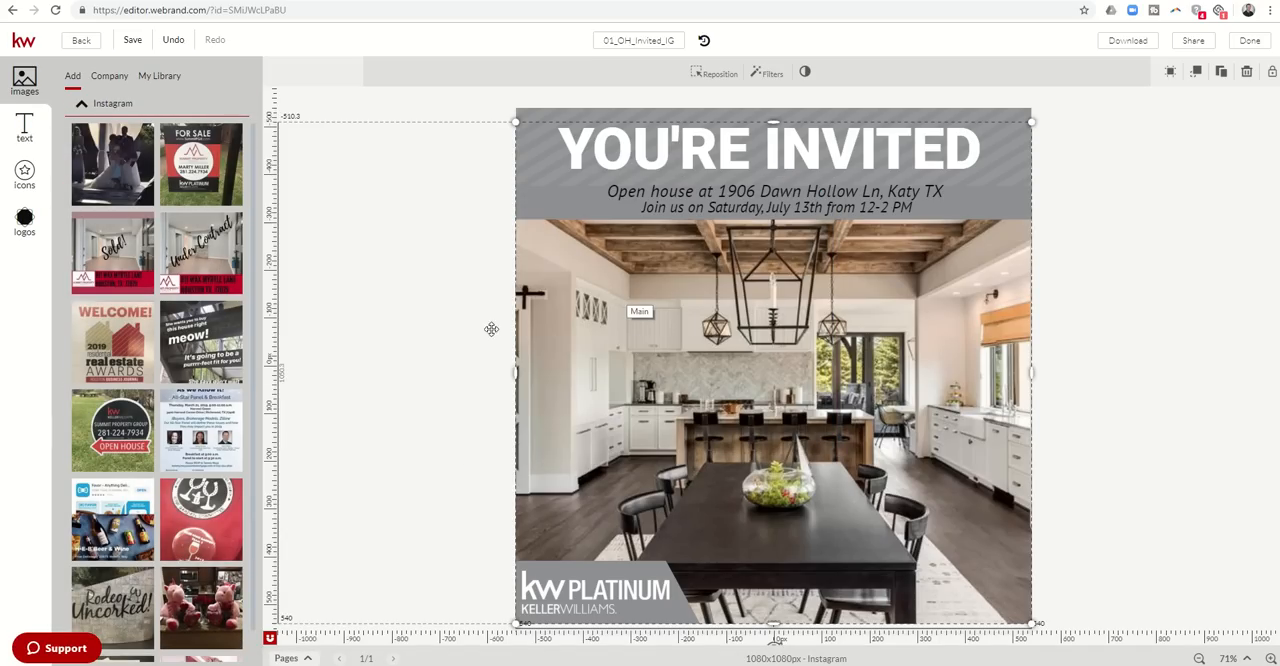
mouse_move(632, 322)
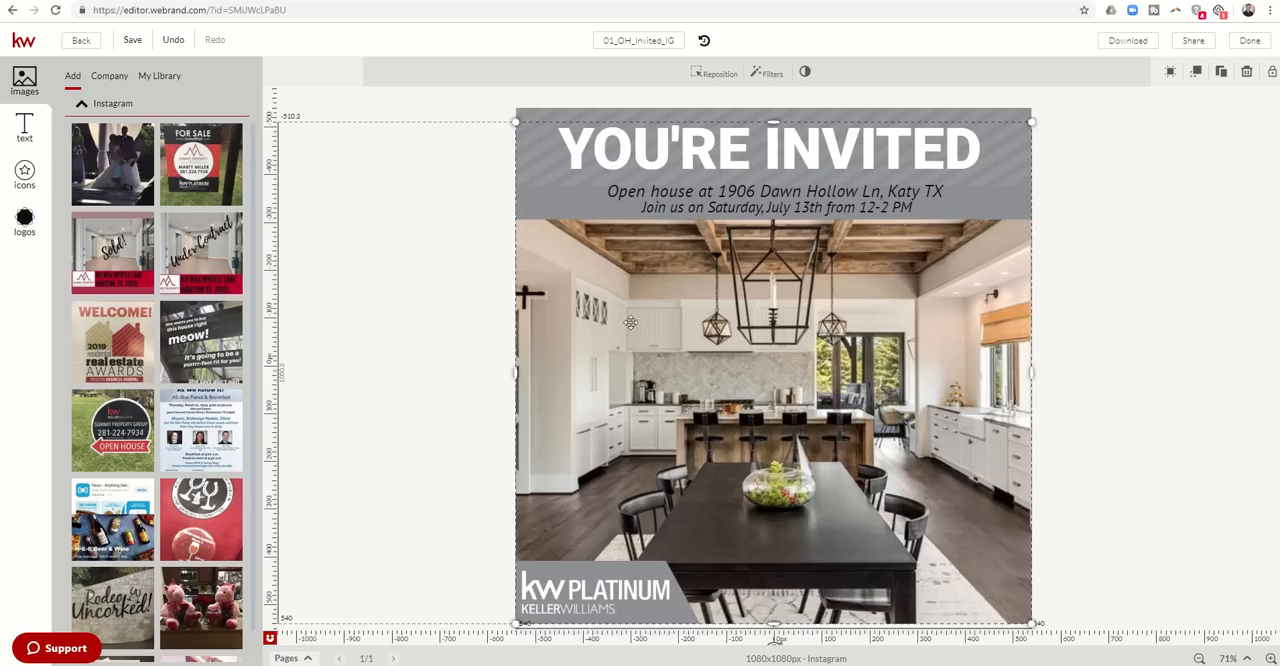
mouse_move(624, 264)
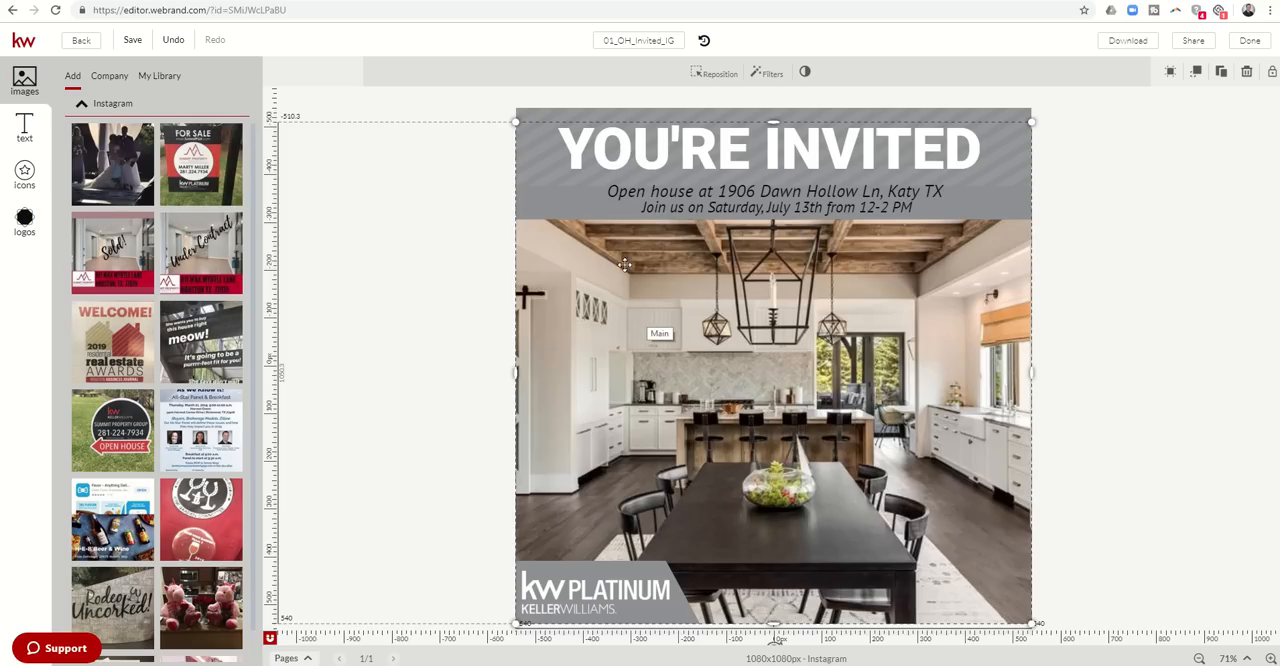
mouse_move(712, 376)
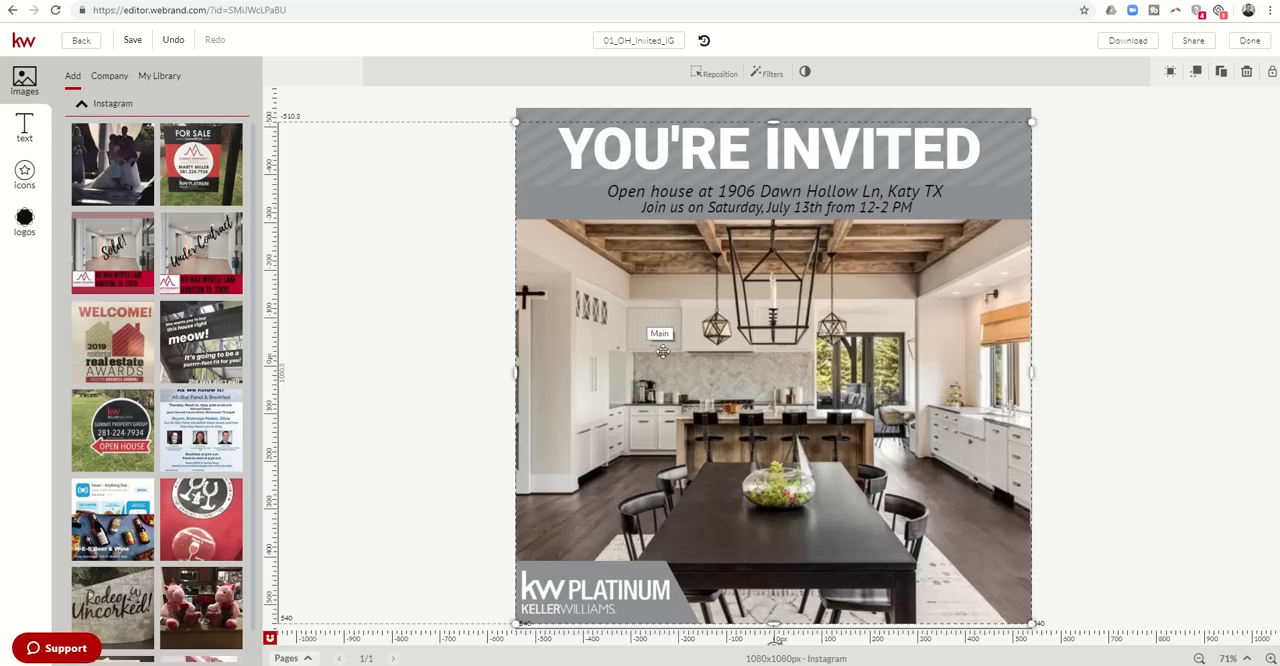
mouse_move(200, 342)
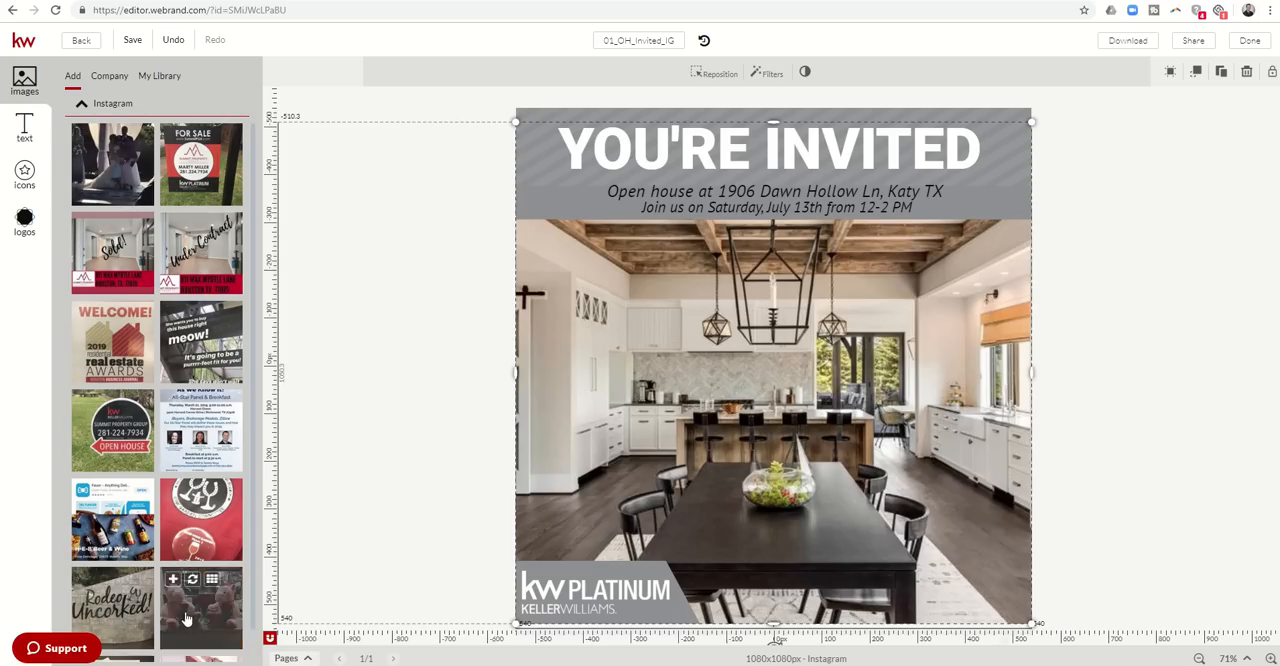
mouse_move(200, 252)
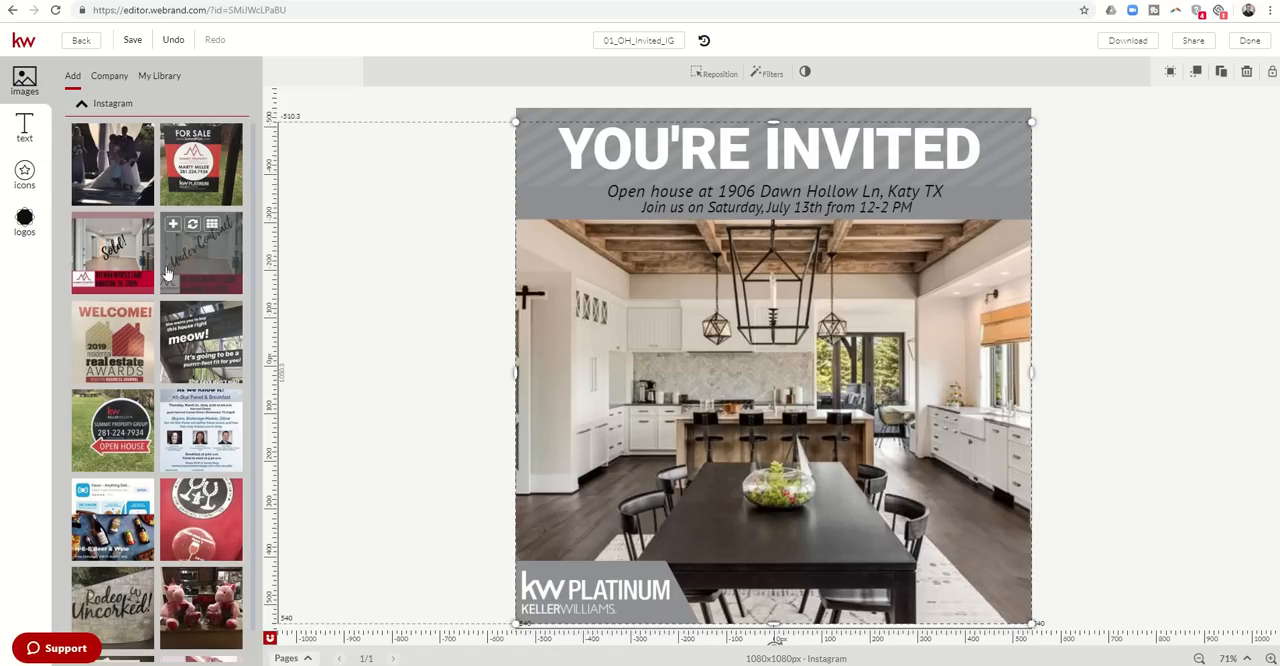
mouse_move(112, 430)
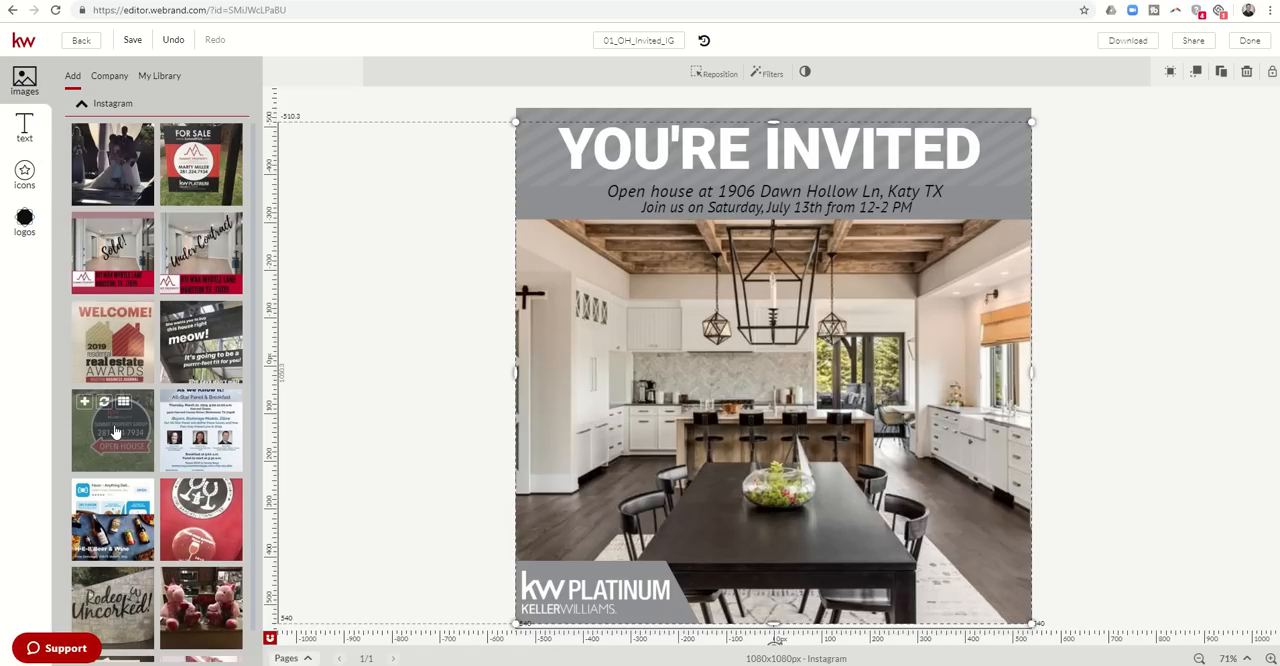
mouse_move(116, 432)
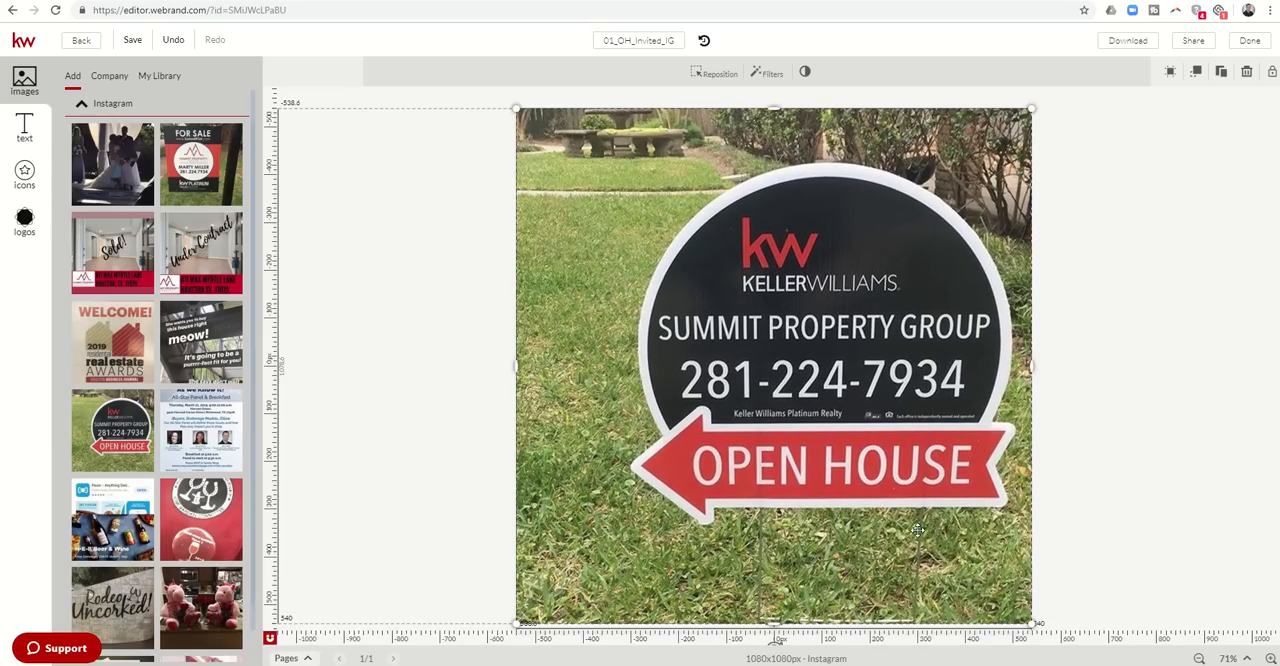
Send the Summit Property Group yard sign photo to the bottom layer behind the headline and logo.
right_click(918, 530)
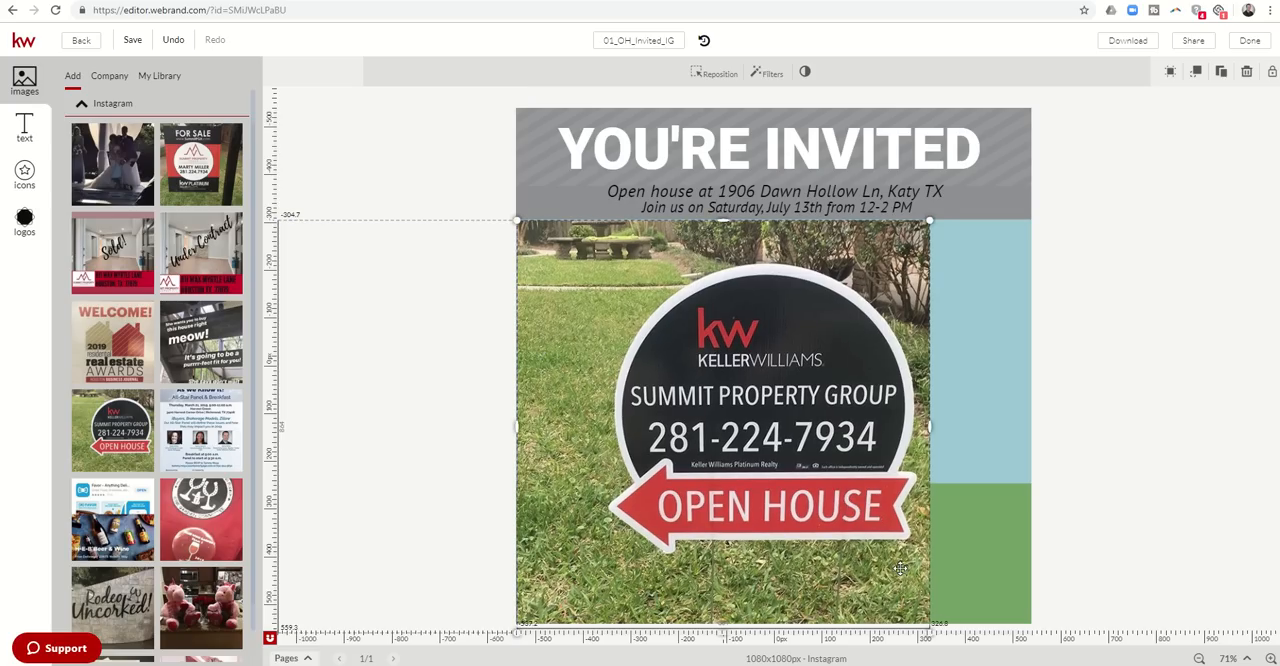
right_click(900, 570)
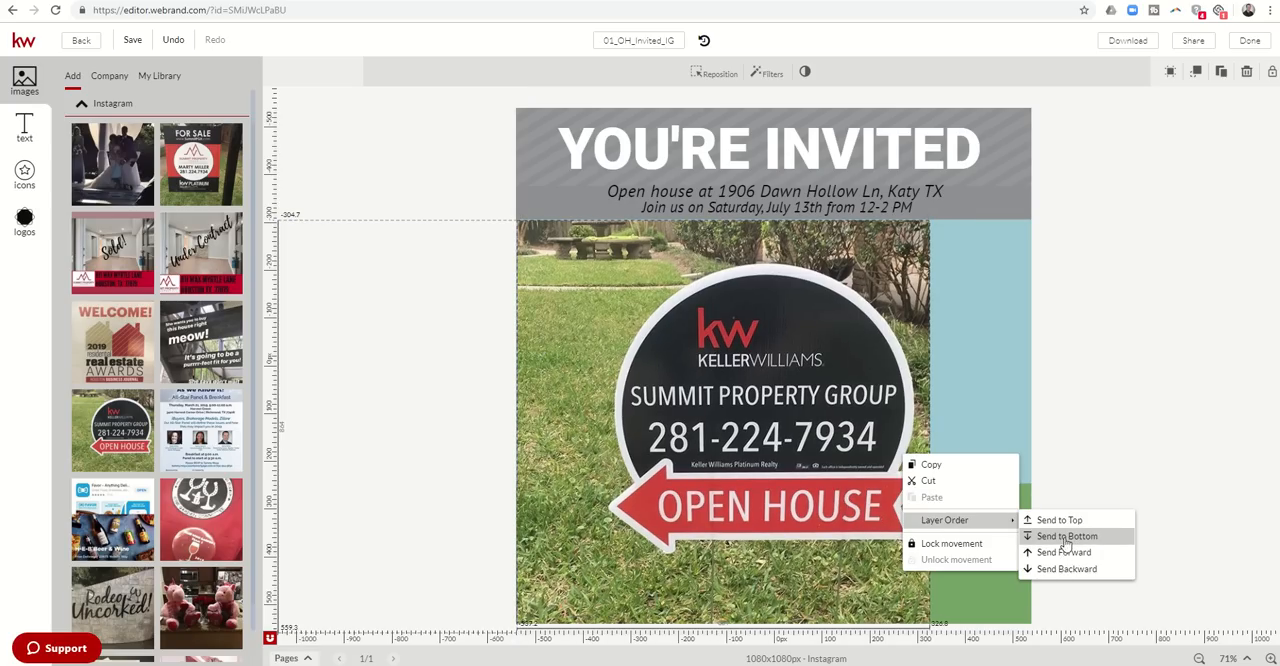
click(1066, 536)
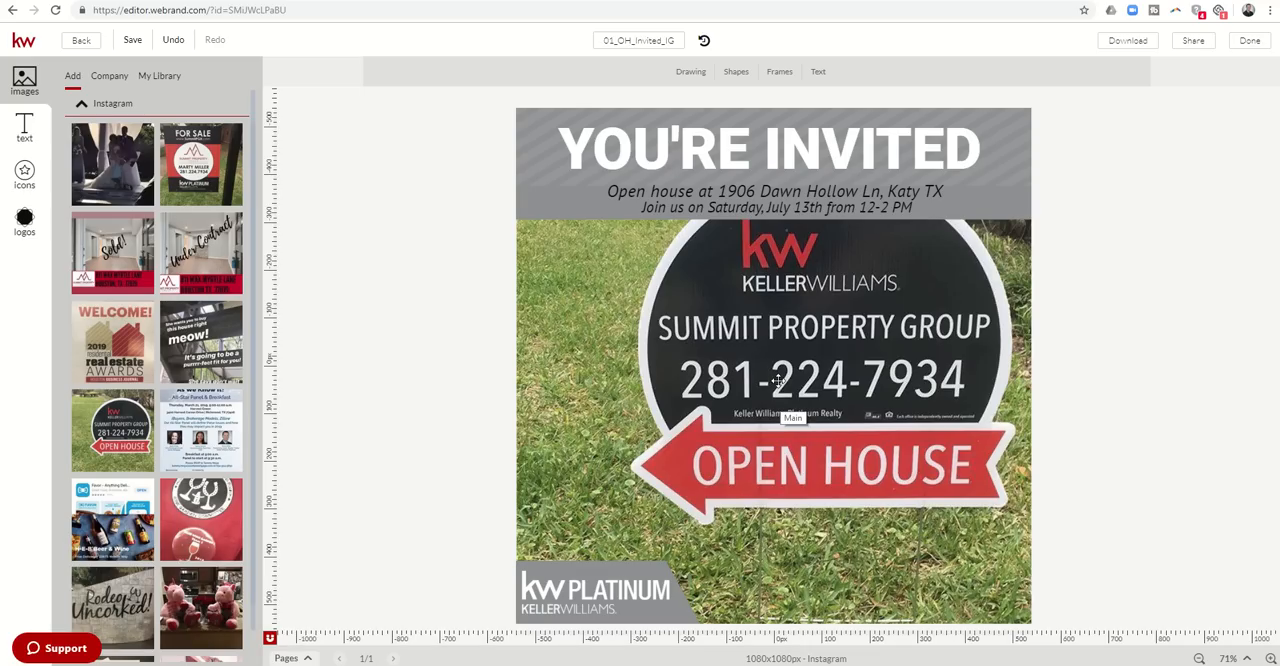
click(776, 380)
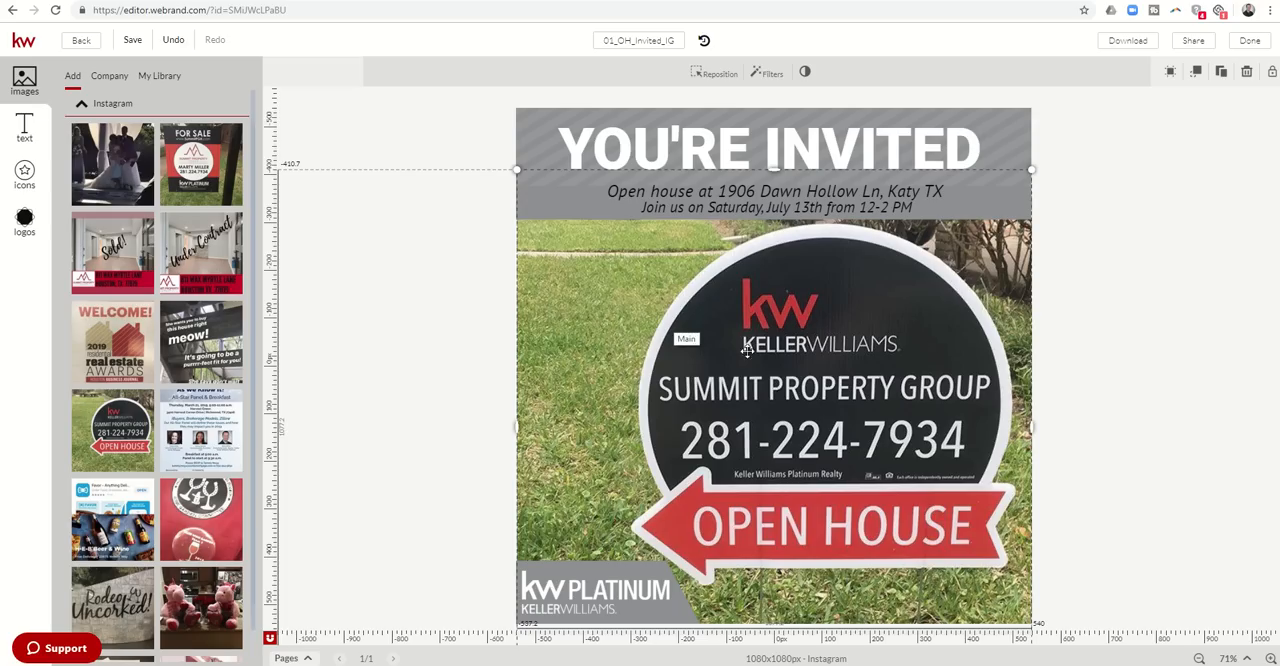
mouse_move(652, 310)
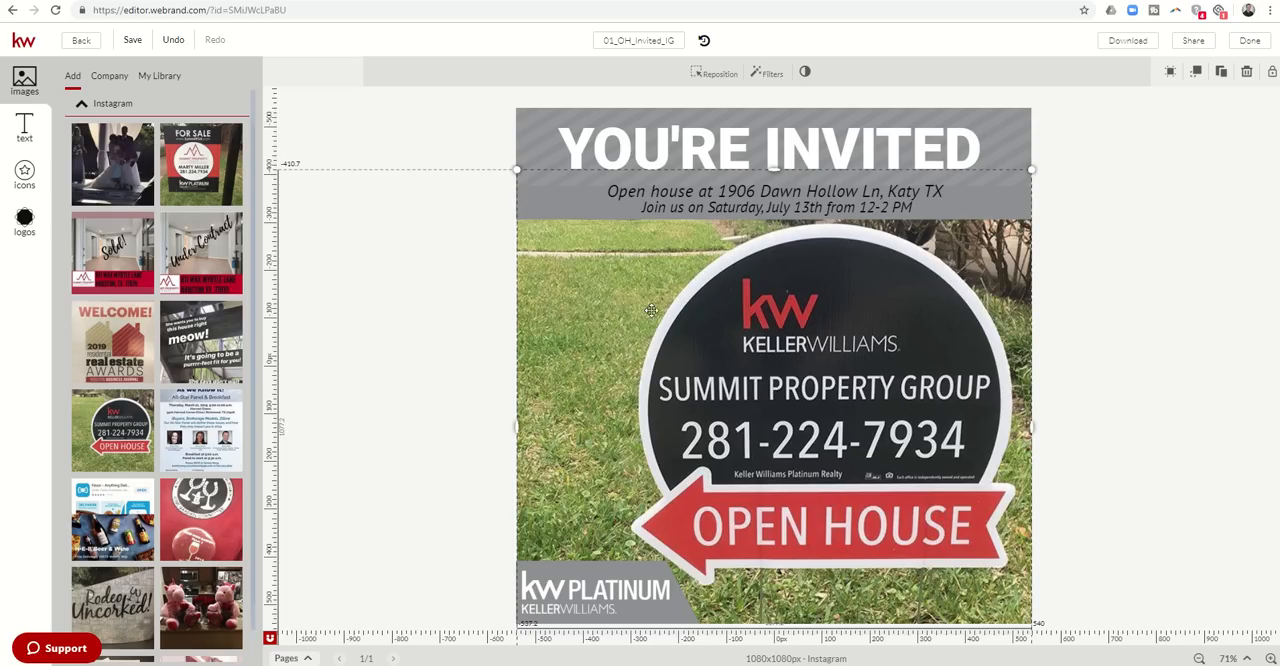
mouse_move(584, 344)
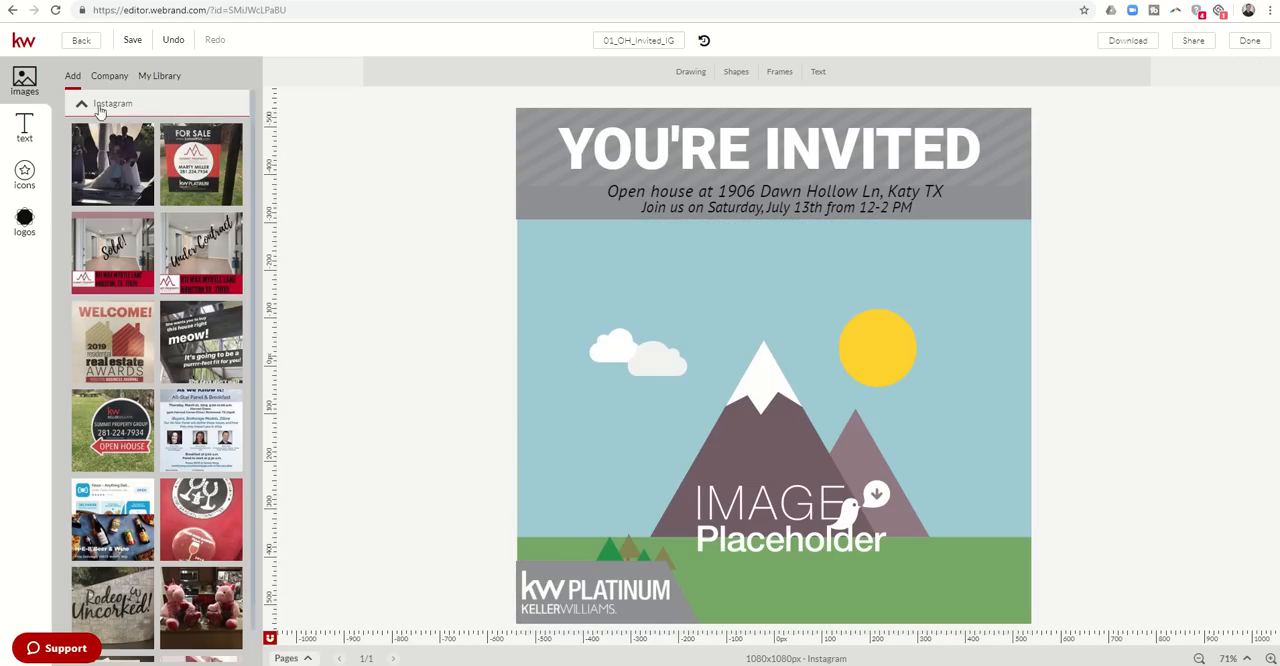
Insert the aerial Katy house photo from the Facebook Mobile Uploads album into the picture area.
click(112, 104)
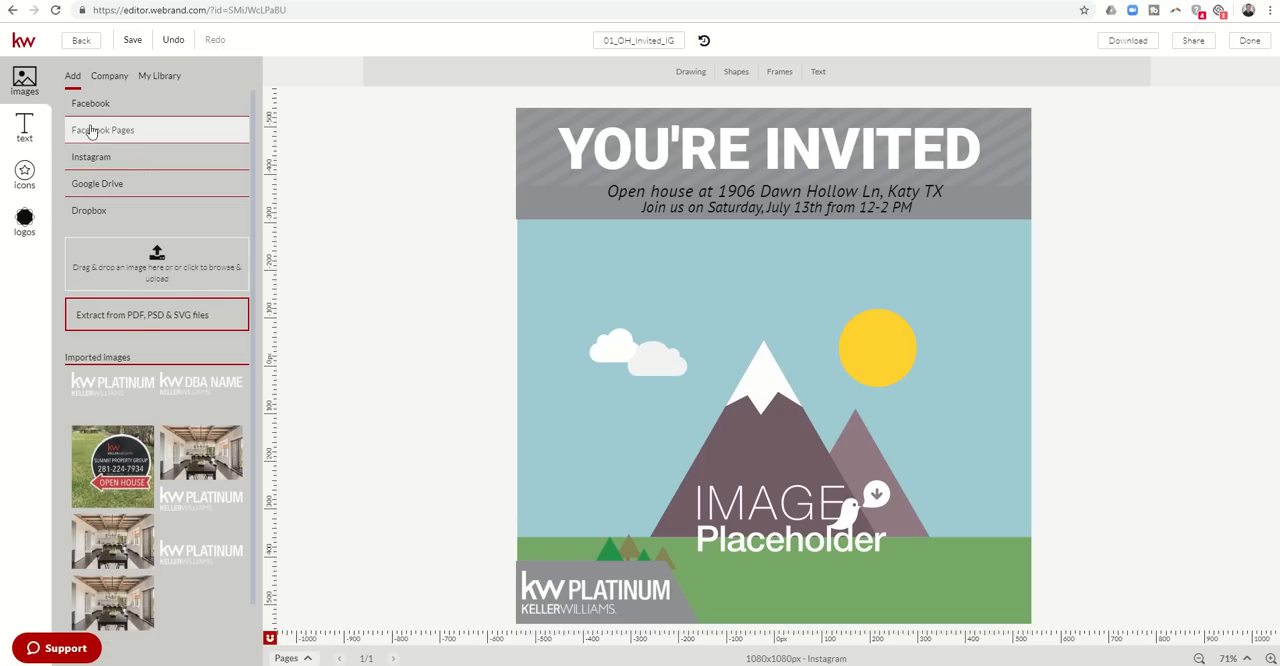
mouse_move(90, 104)
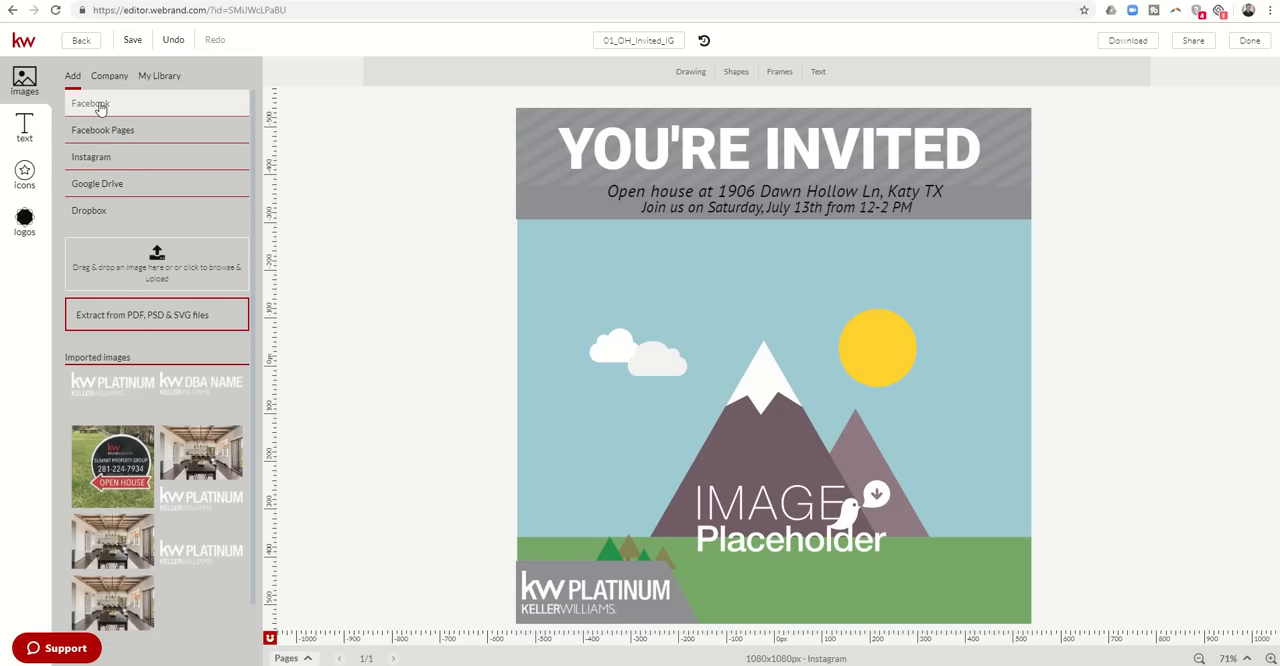
click(90, 104)
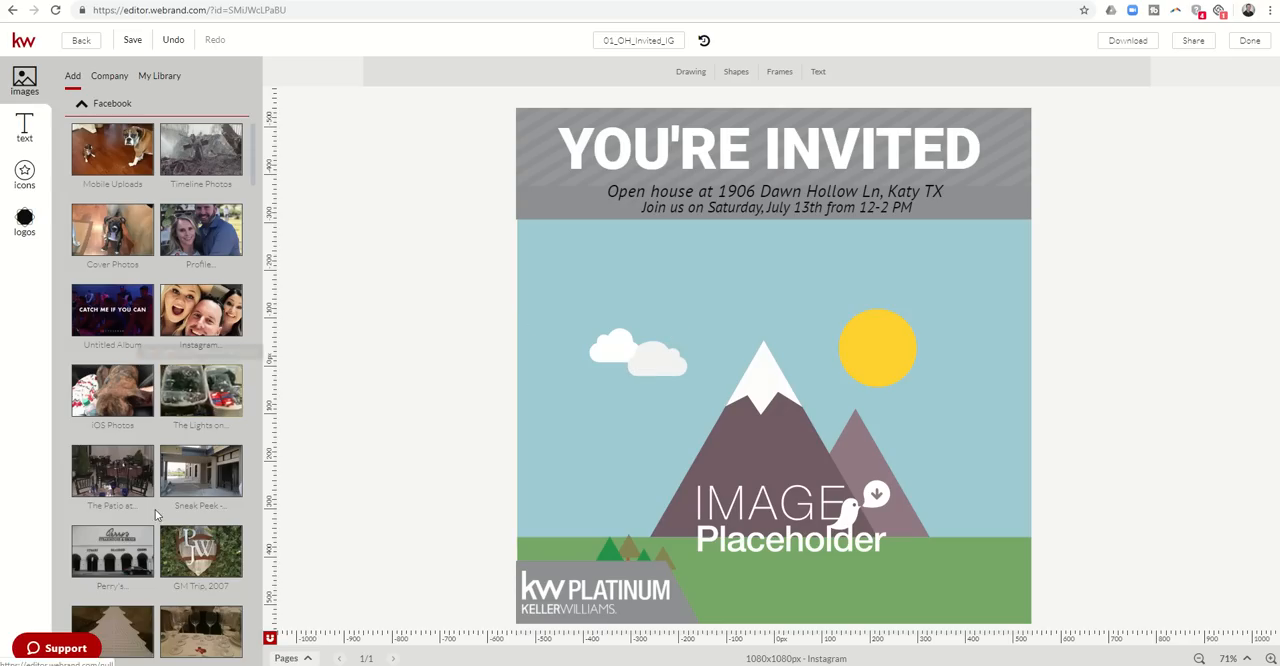
scroll(down, 3)
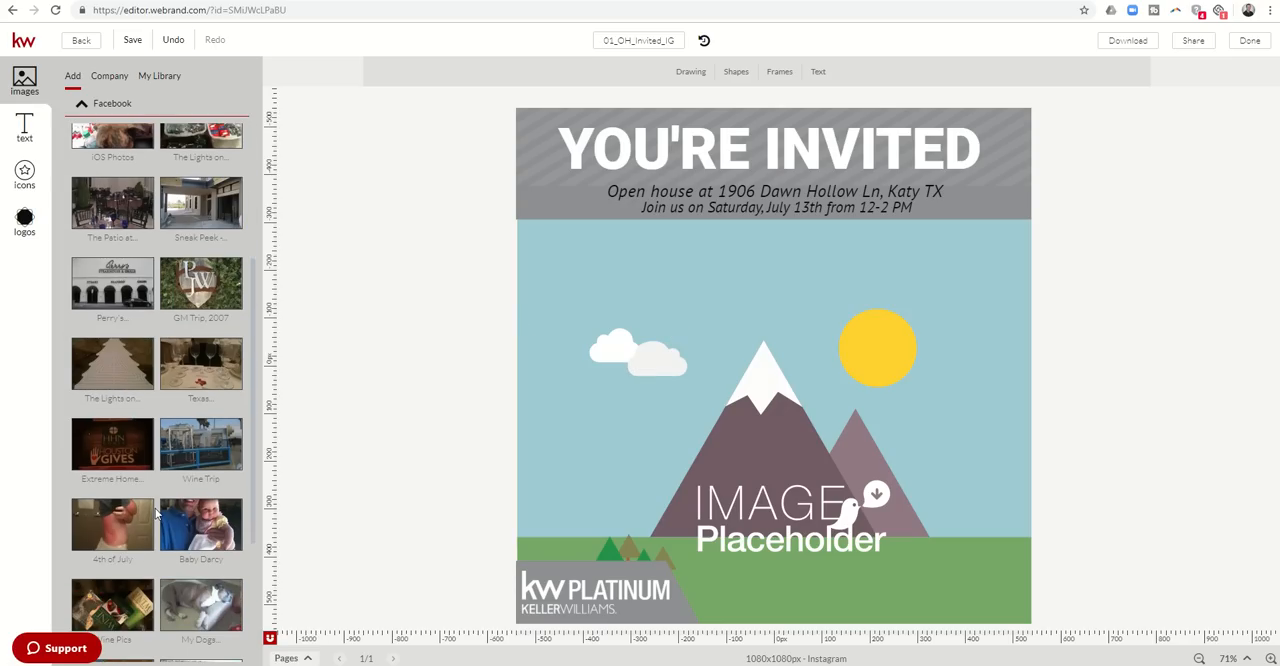
mouse_move(252, 284)
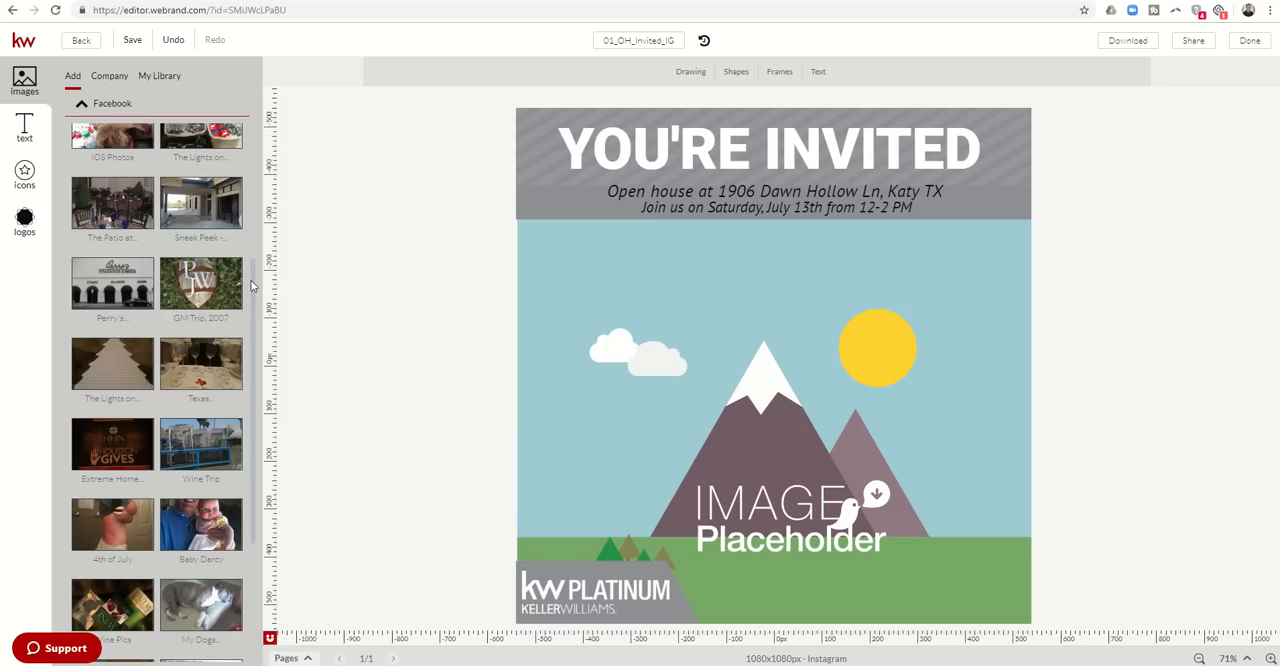
scroll(up, 3)
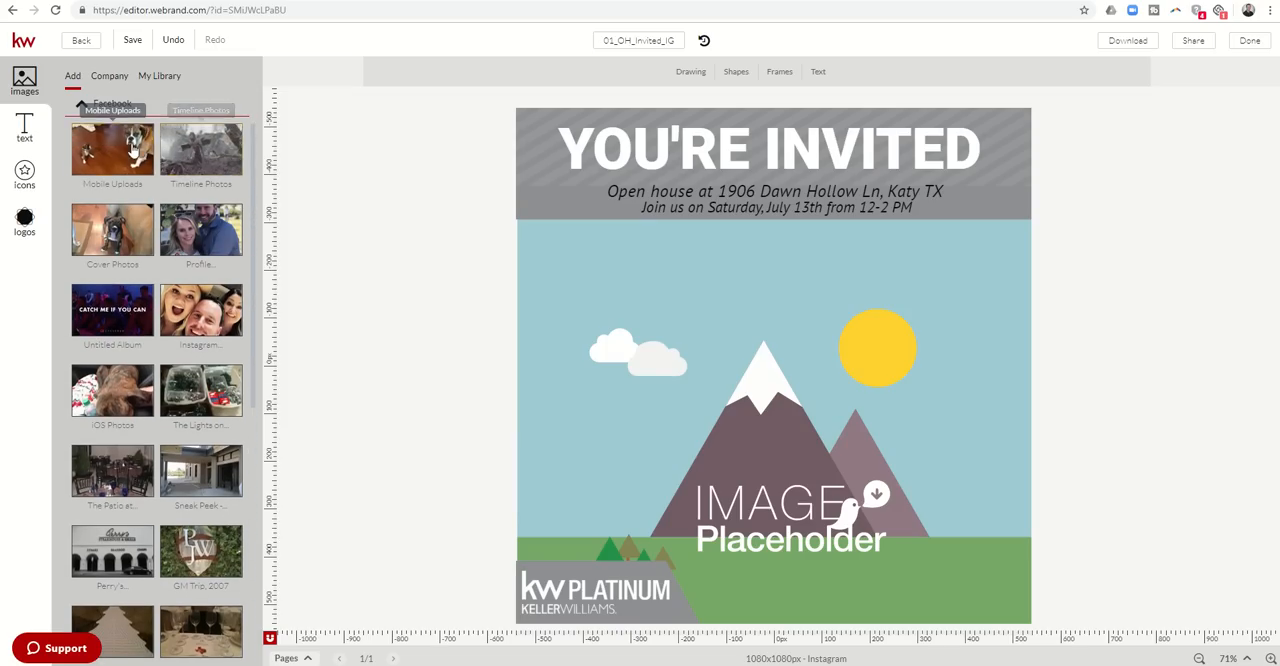
click(82, 104)
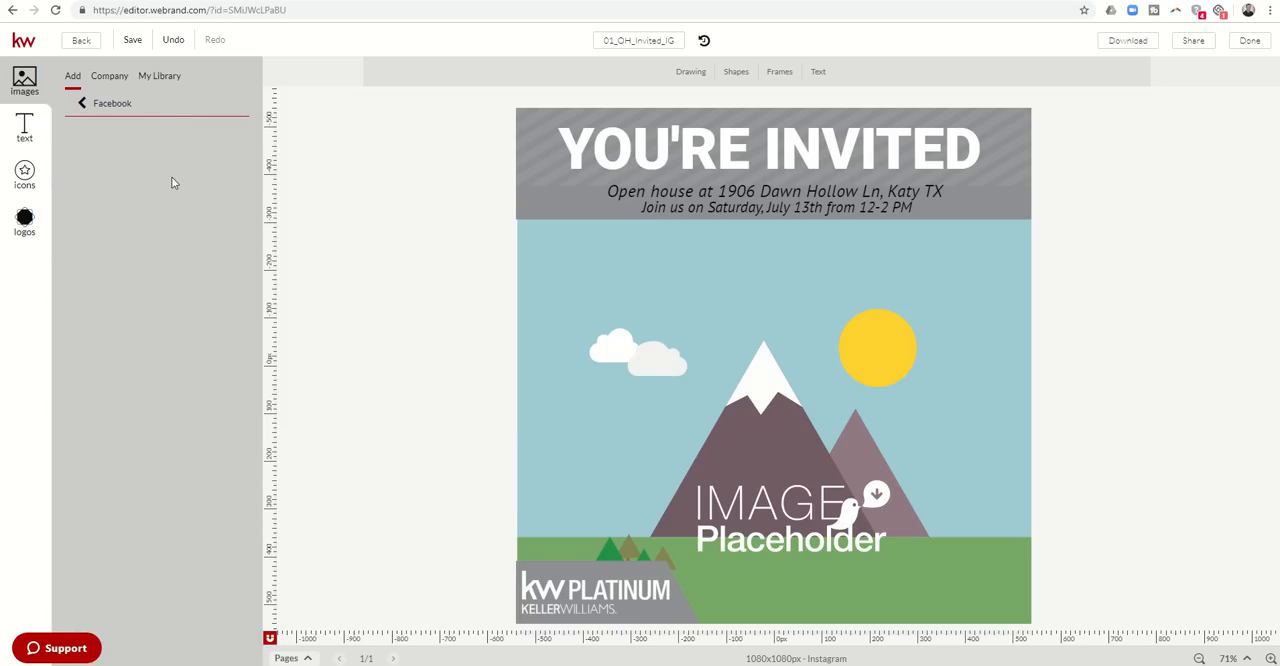
click(112, 104)
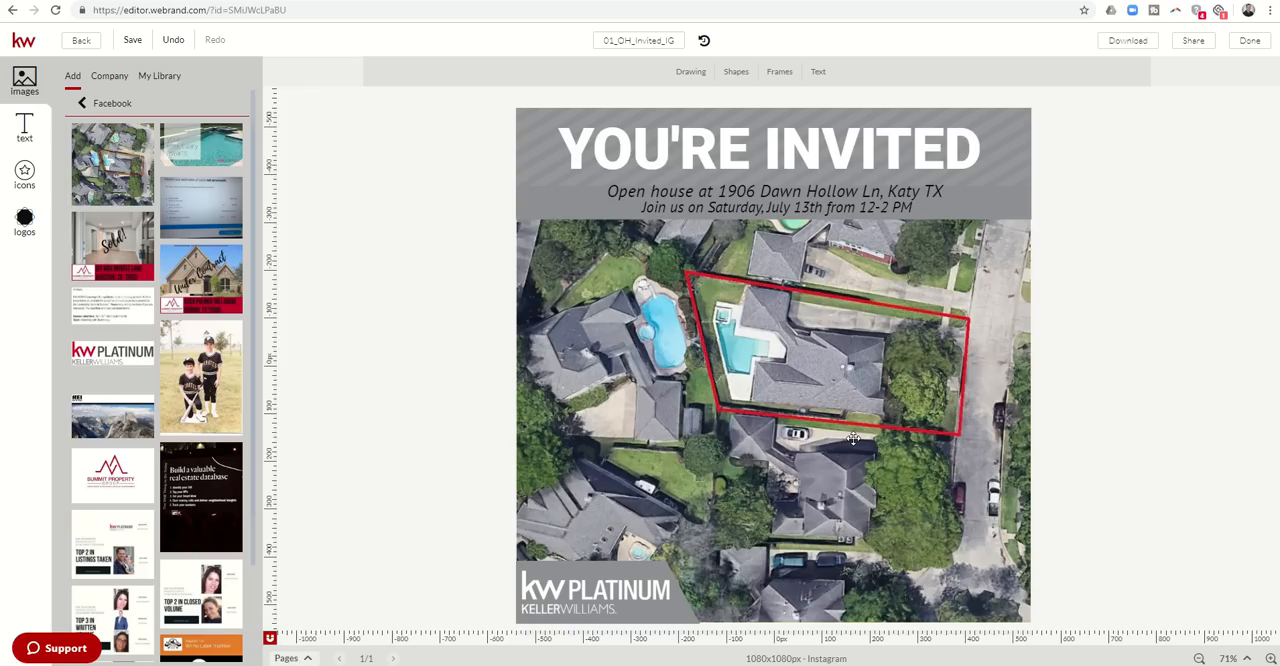
mouse_move(852, 414)
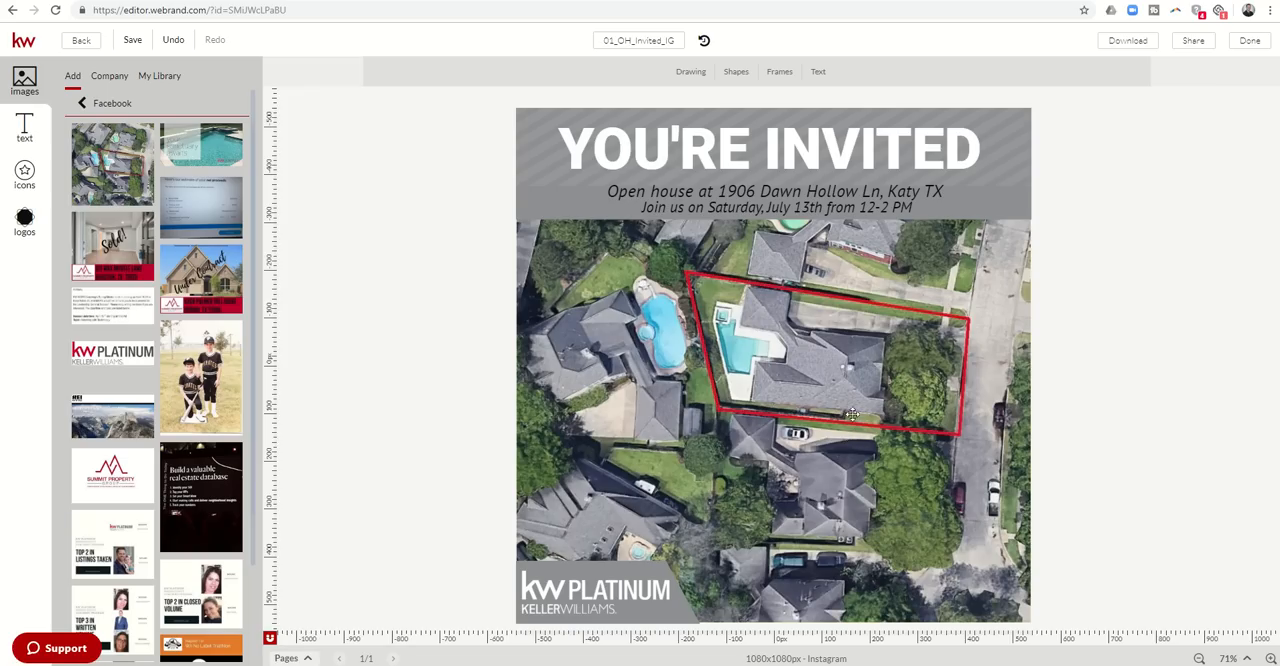
click(1128, 40)
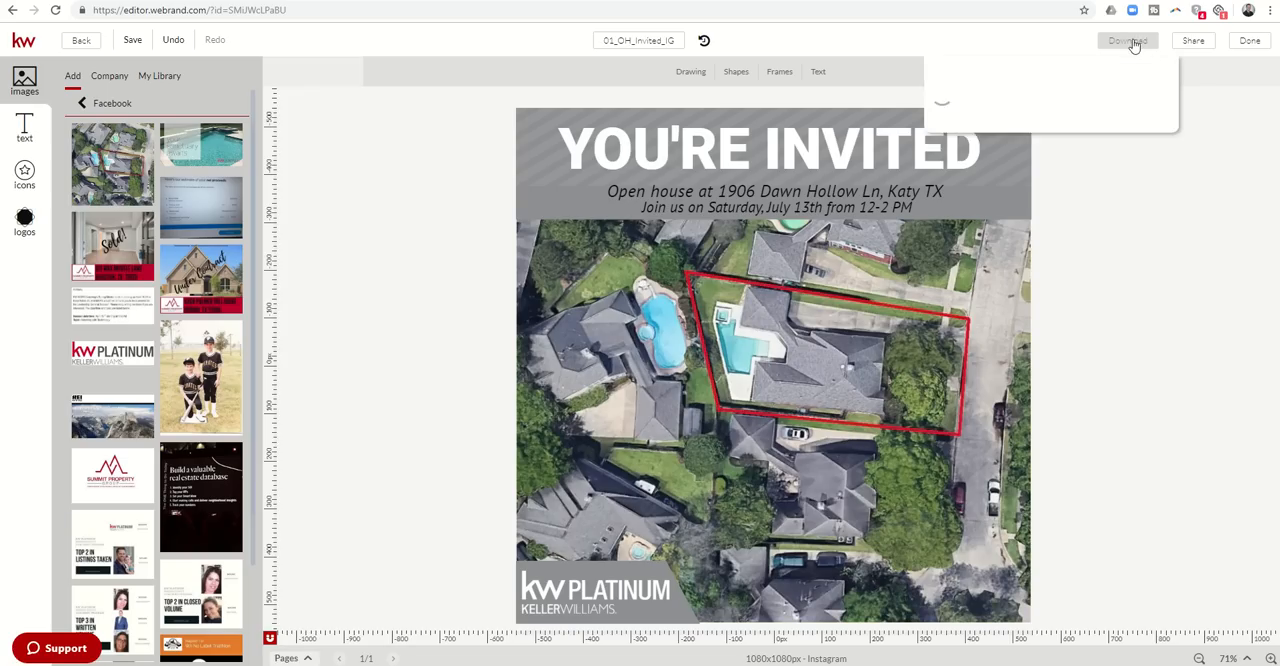
Export the You're Invited post as a JPEG at High quality and start the download.
click(1128, 40)
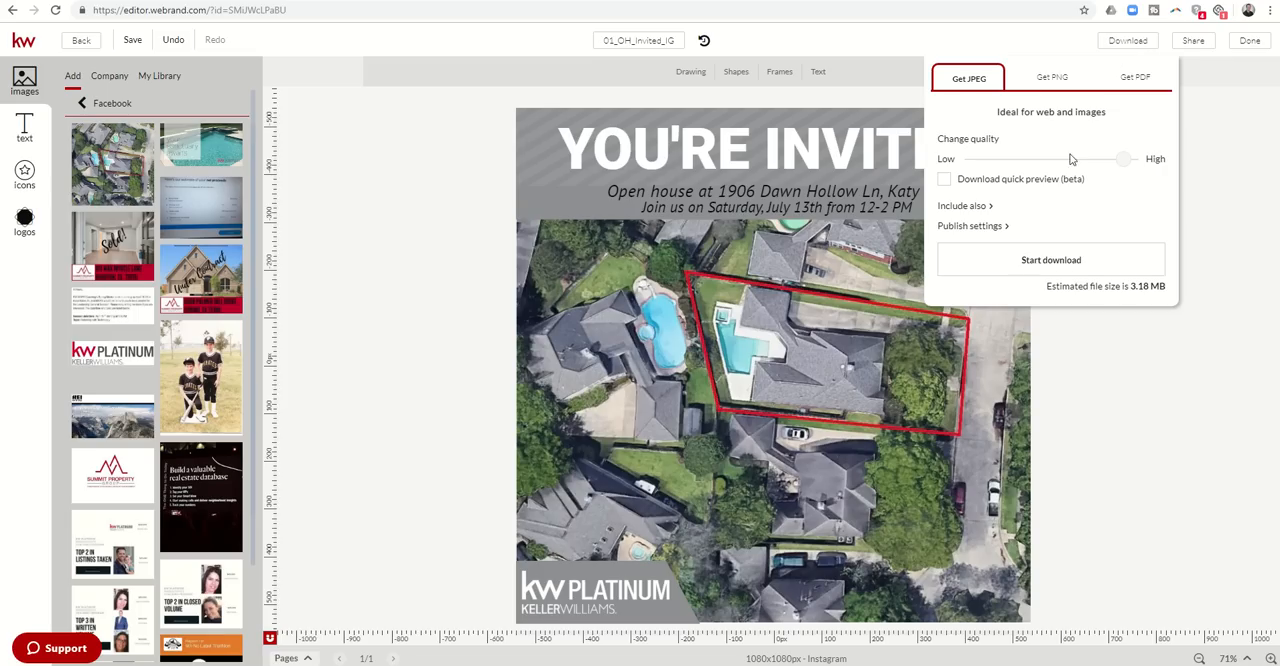
drag(1070, 160, 1140, 160)
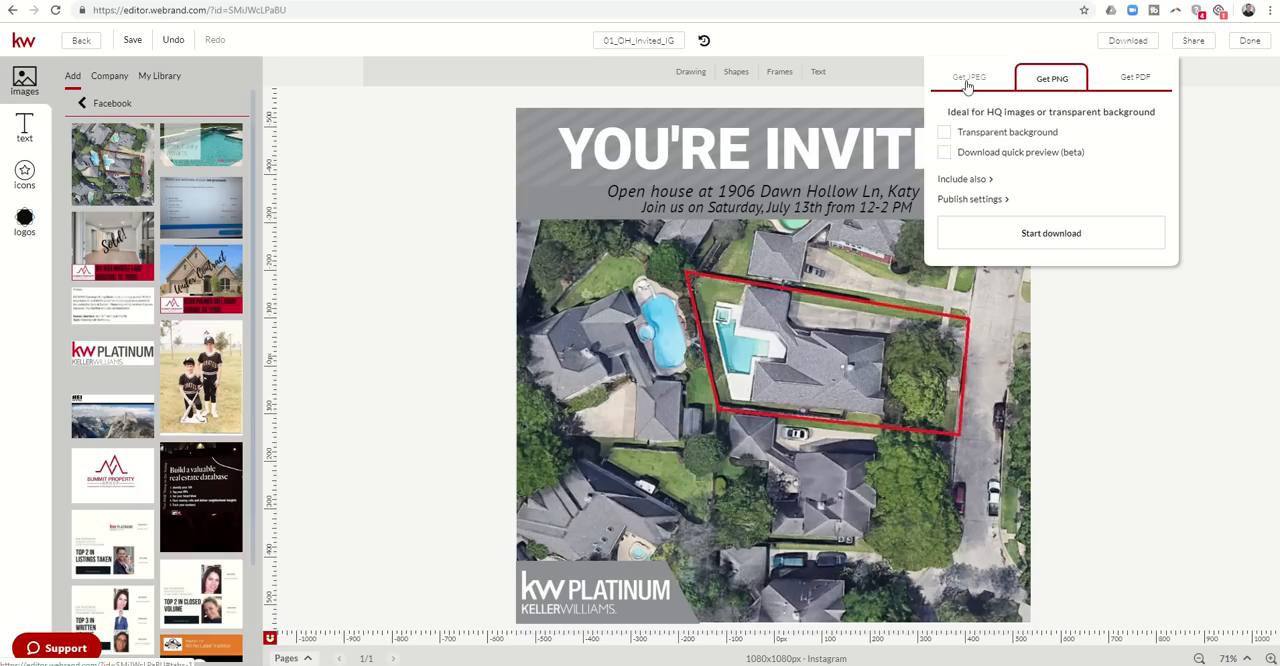
click(1136, 78)
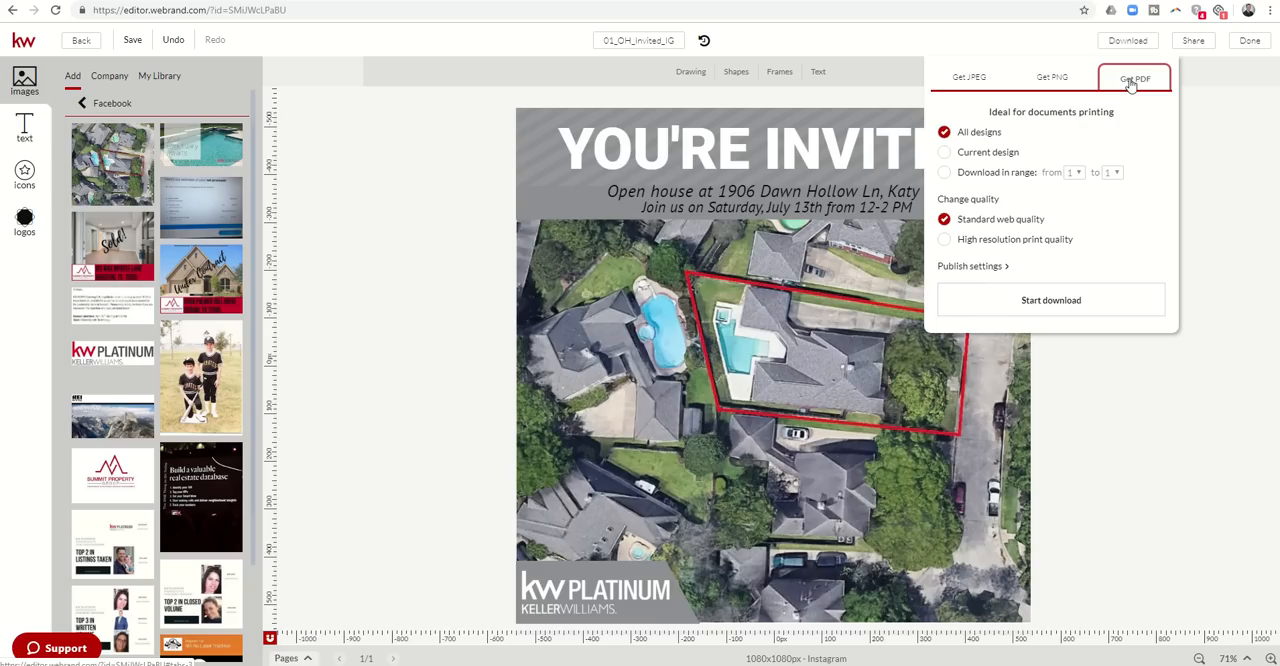
click(968, 78)
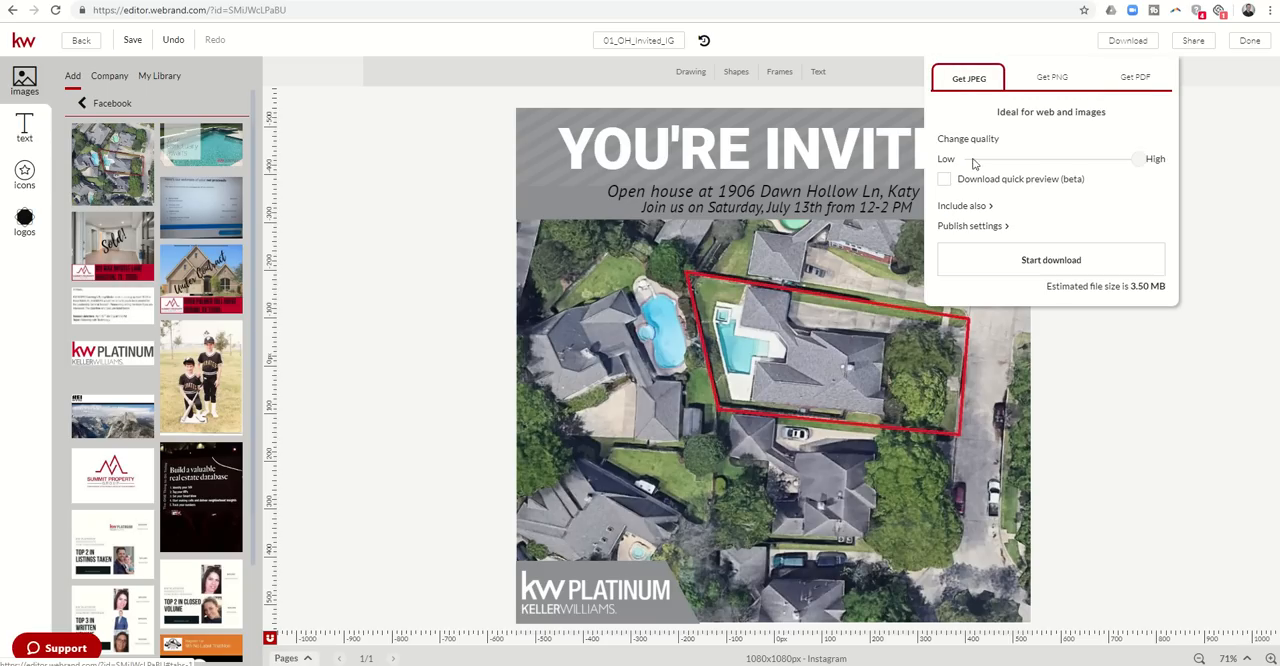
mouse_move(1050, 260)
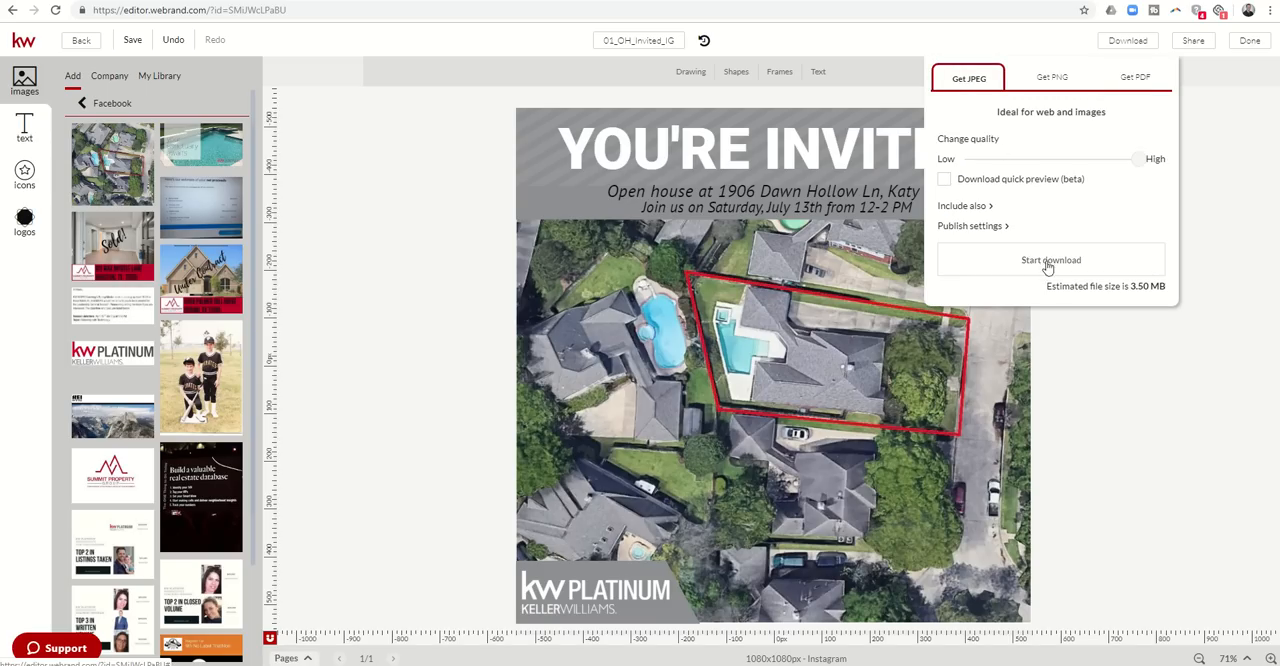
click(1050, 260)
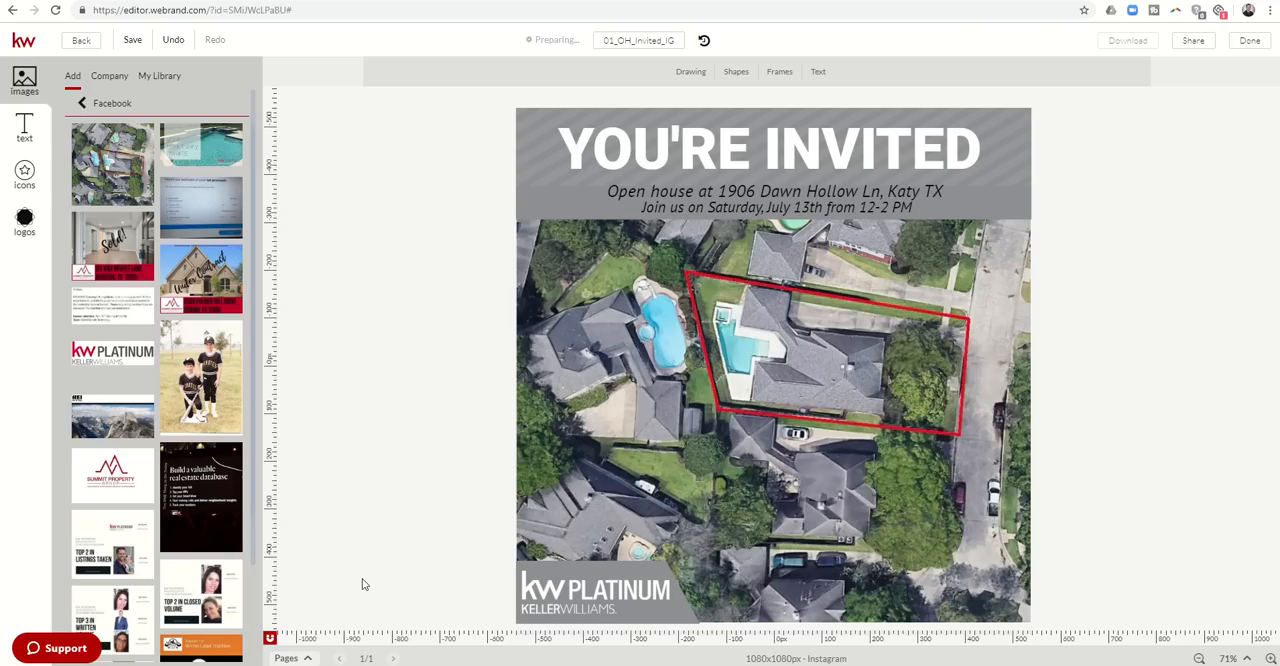
click(1128, 40)
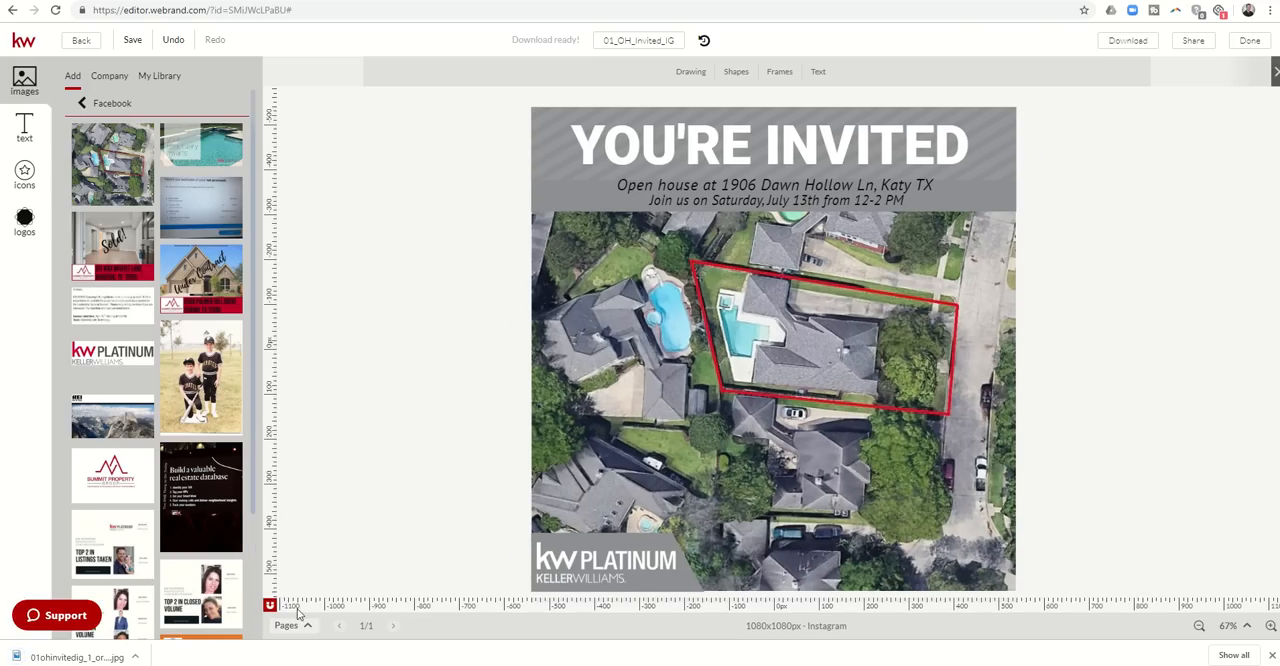